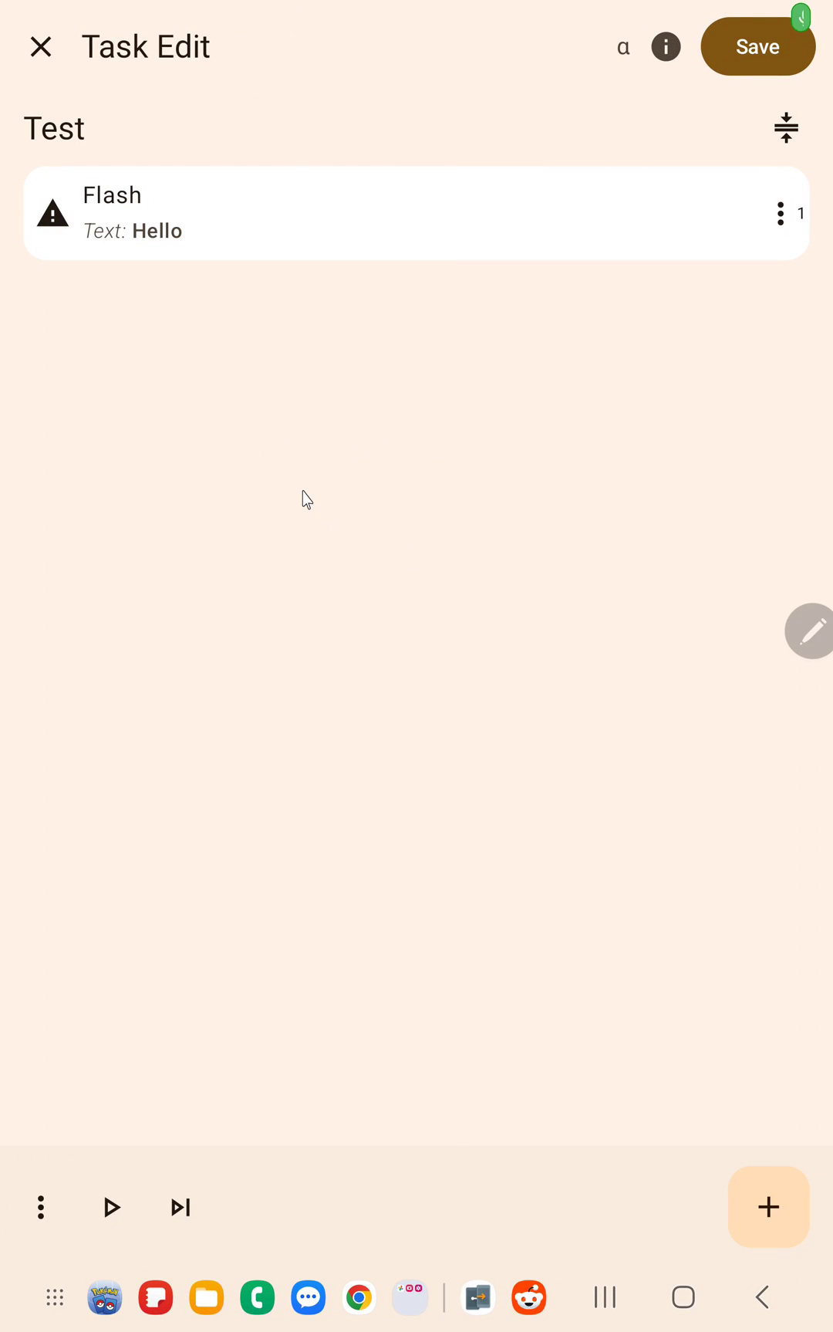
mouse_move(329, 304)
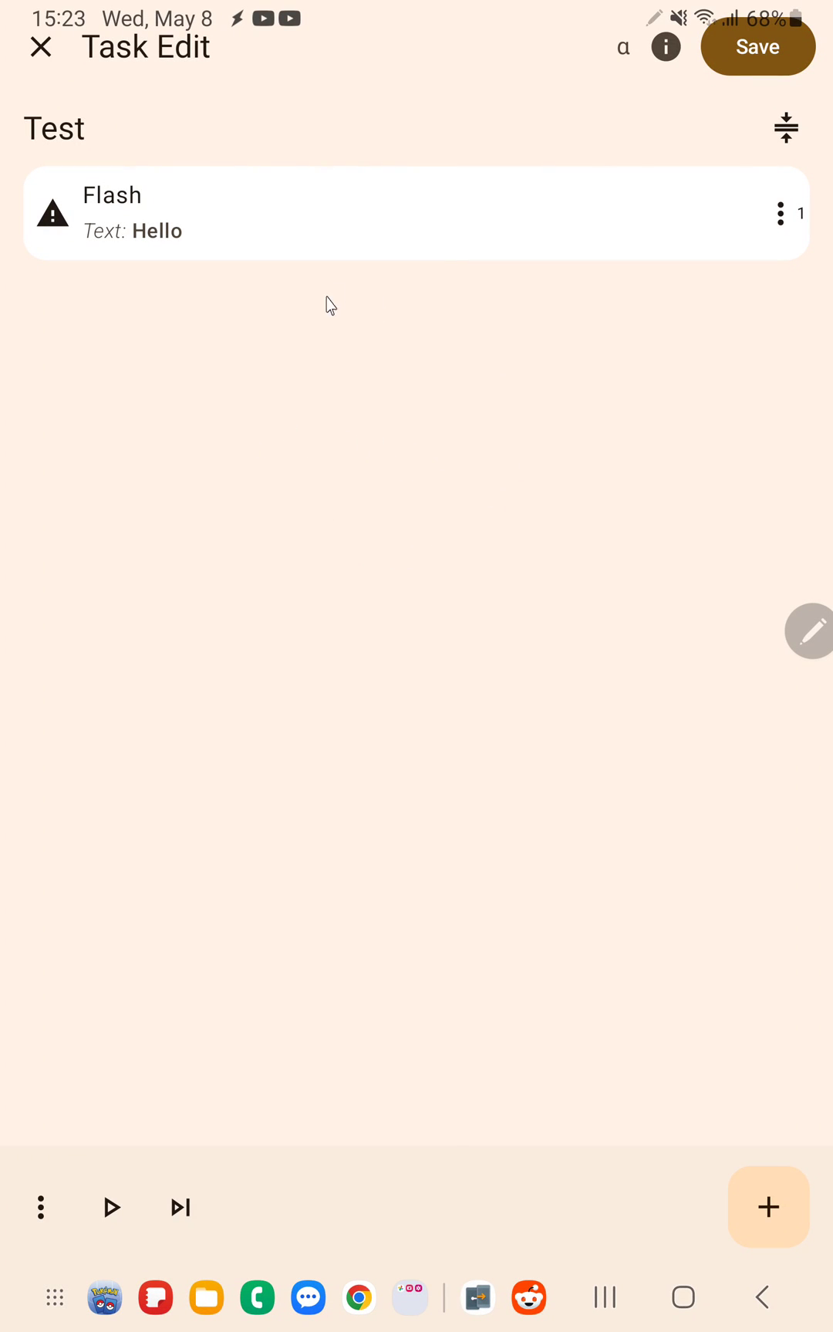
mouse_move(410, 402)
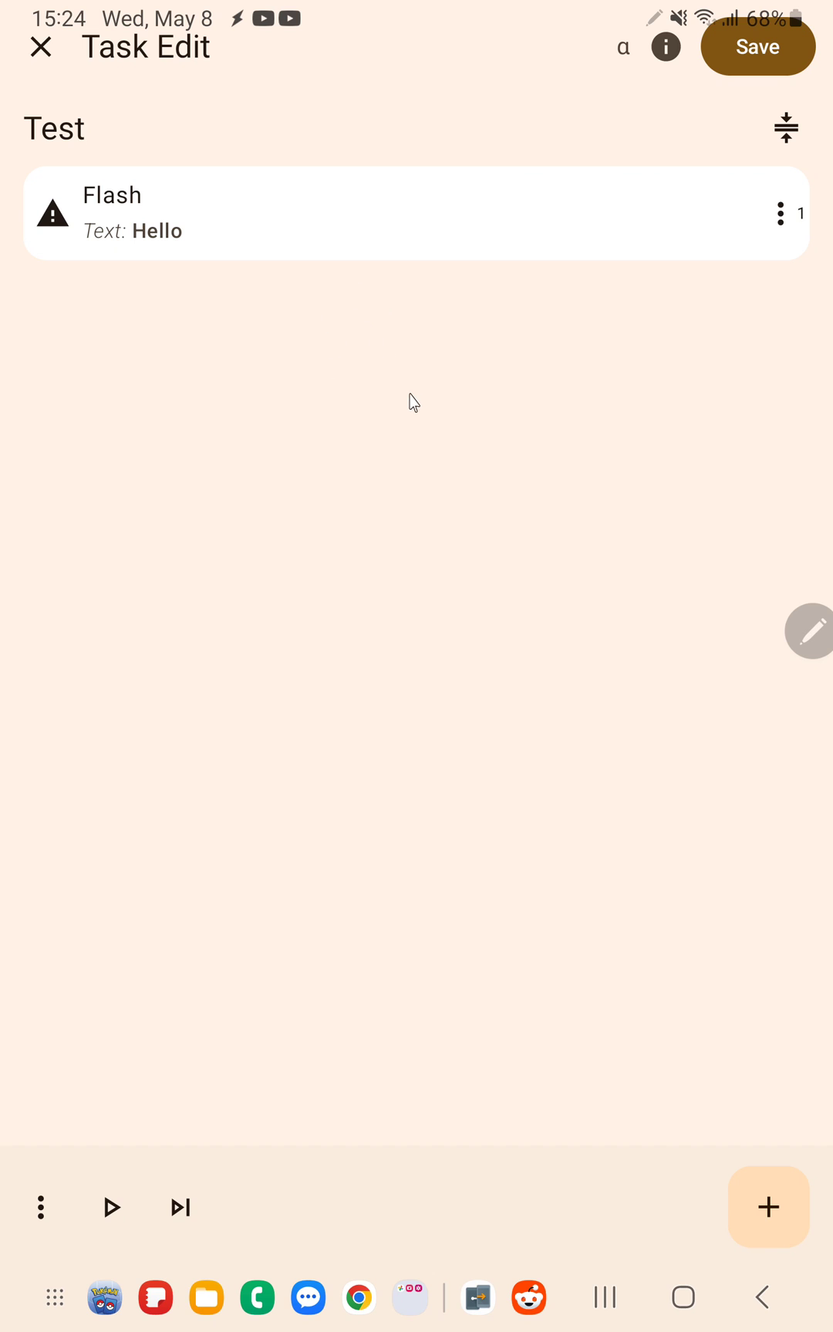
mouse_move(371, 344)
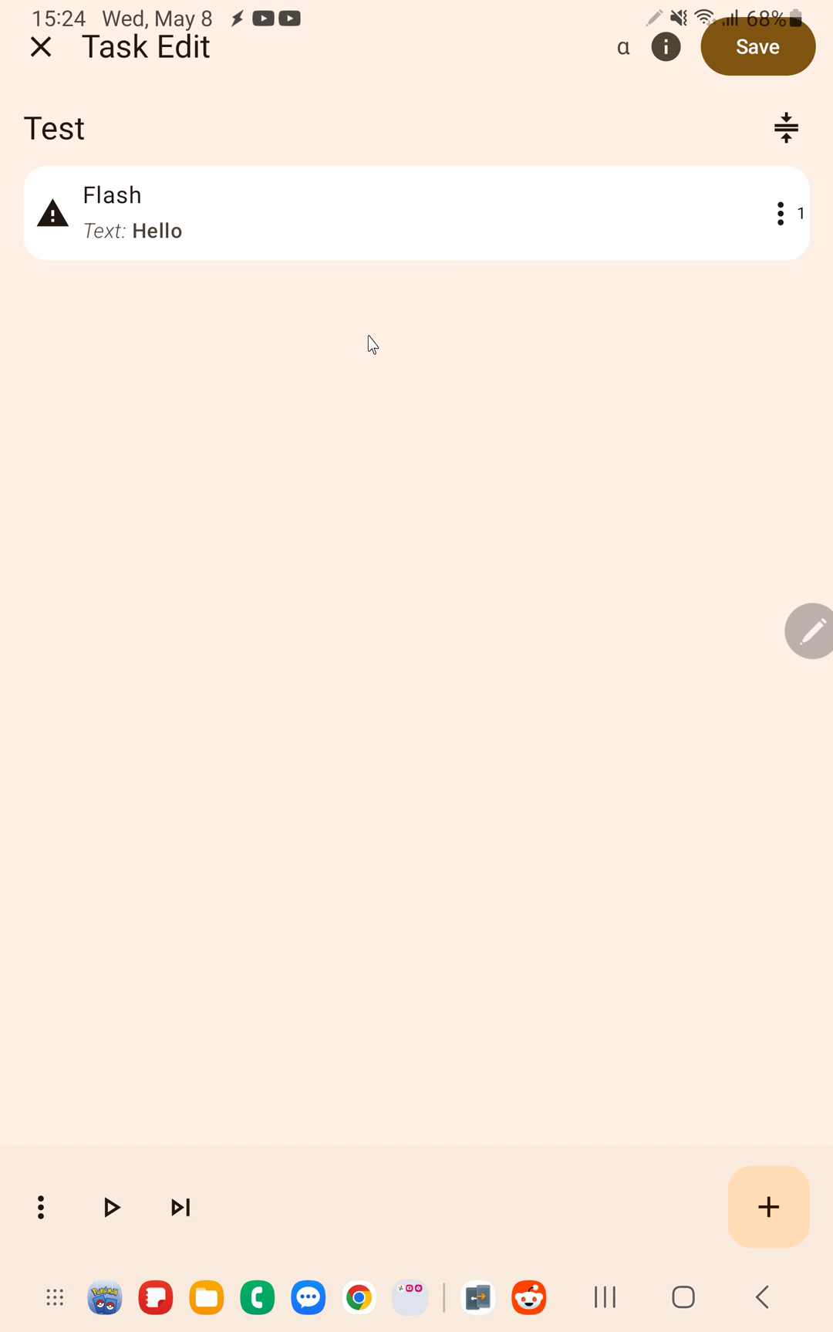
Add a condition to the Flash action with 1 as both parameters using Matches, giving 1 ~ 1.
click(331, 213)
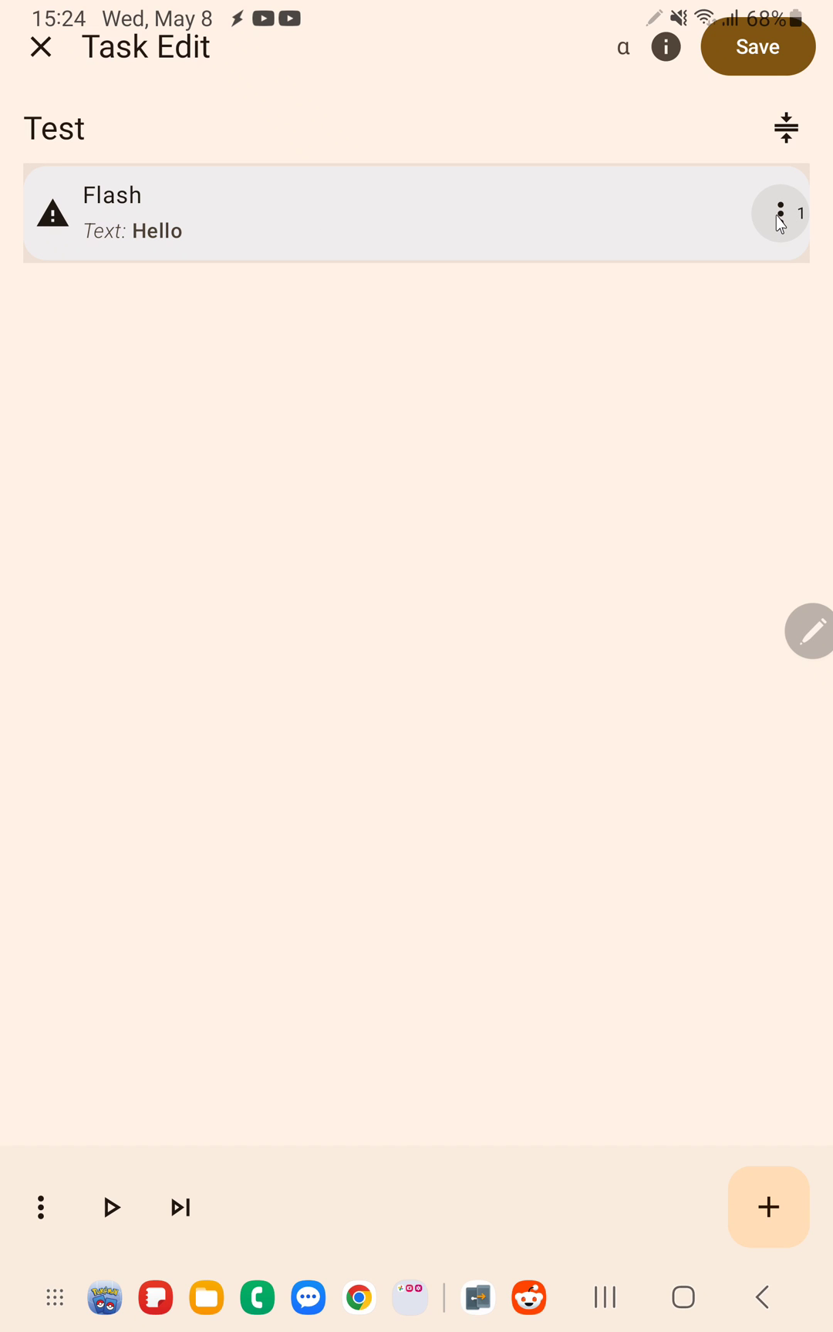
click(777, 213)
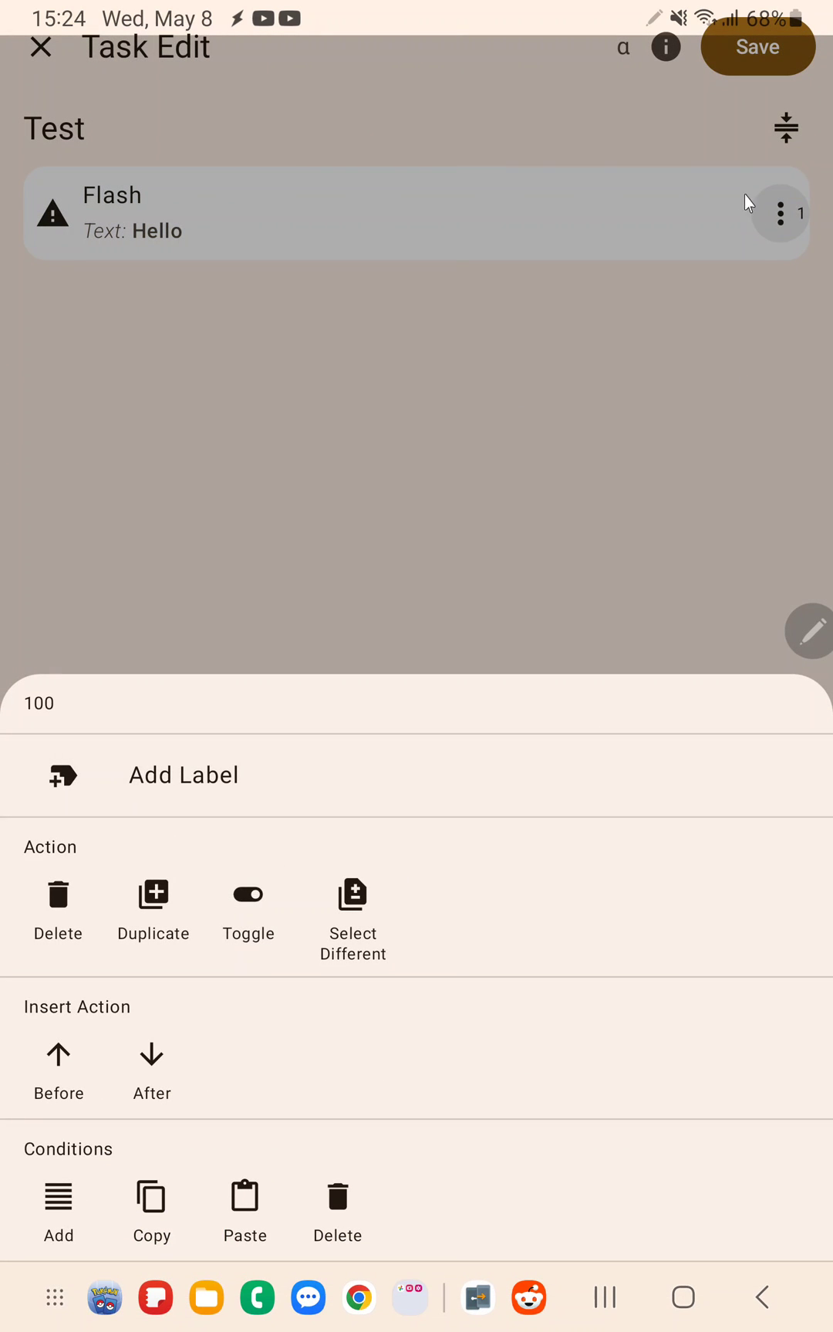
click(58, 1197)
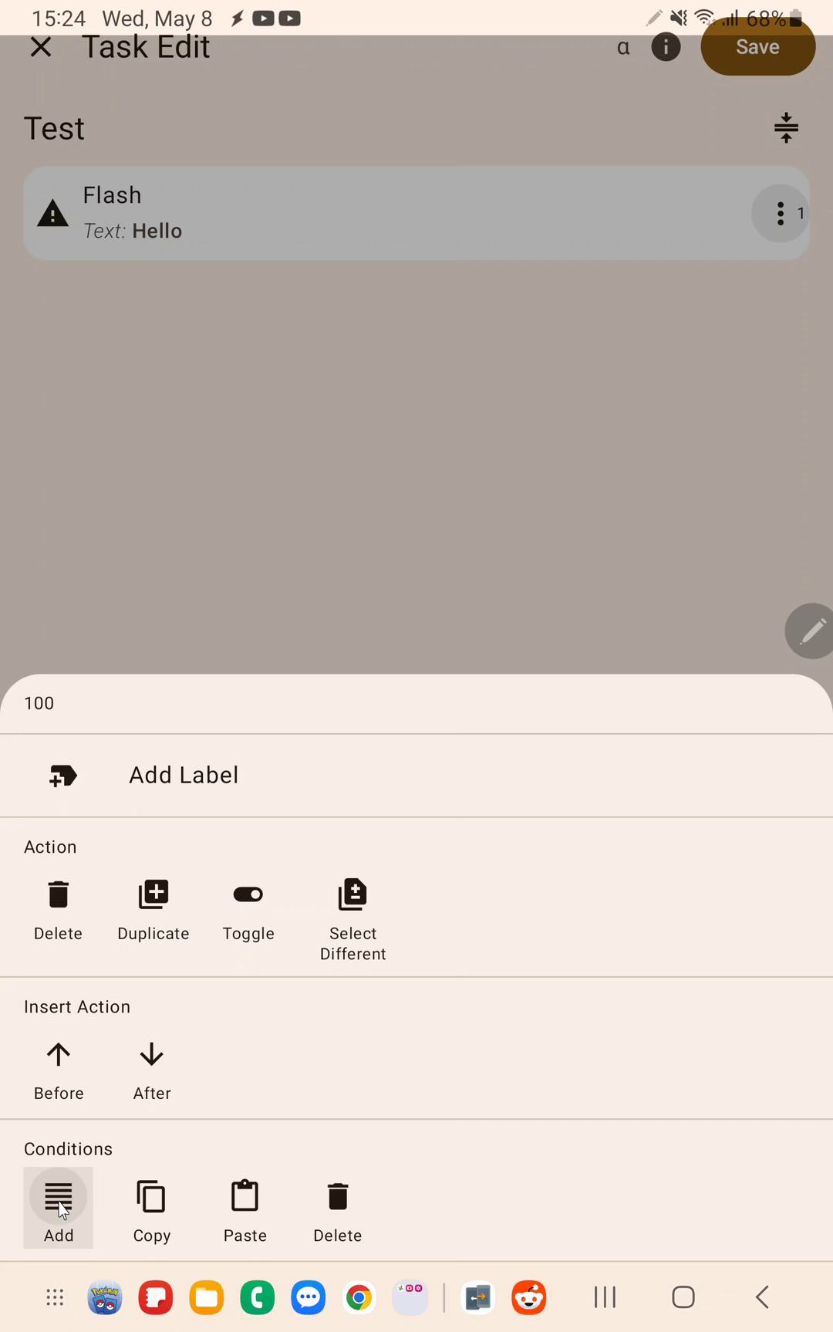
click(59, 1208)
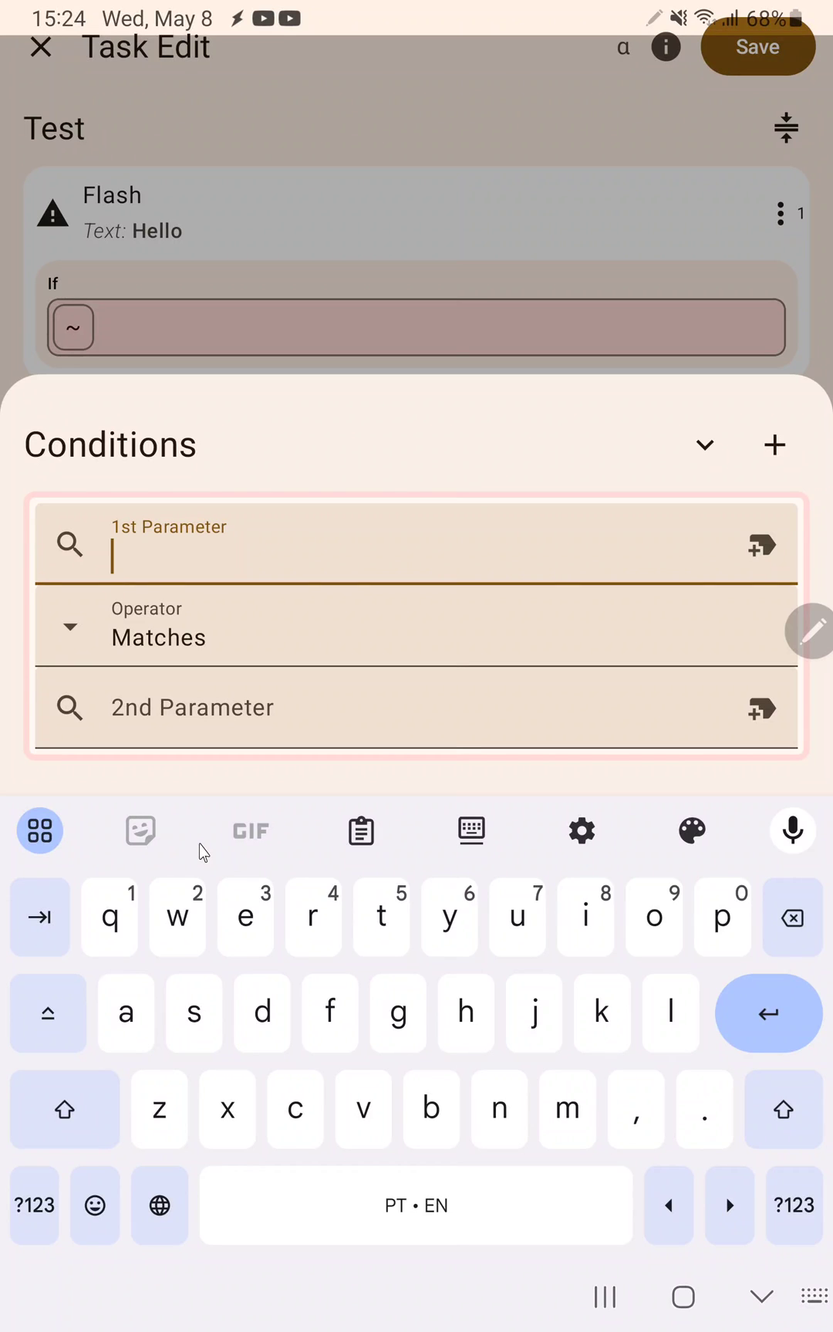
click(33, 1205)
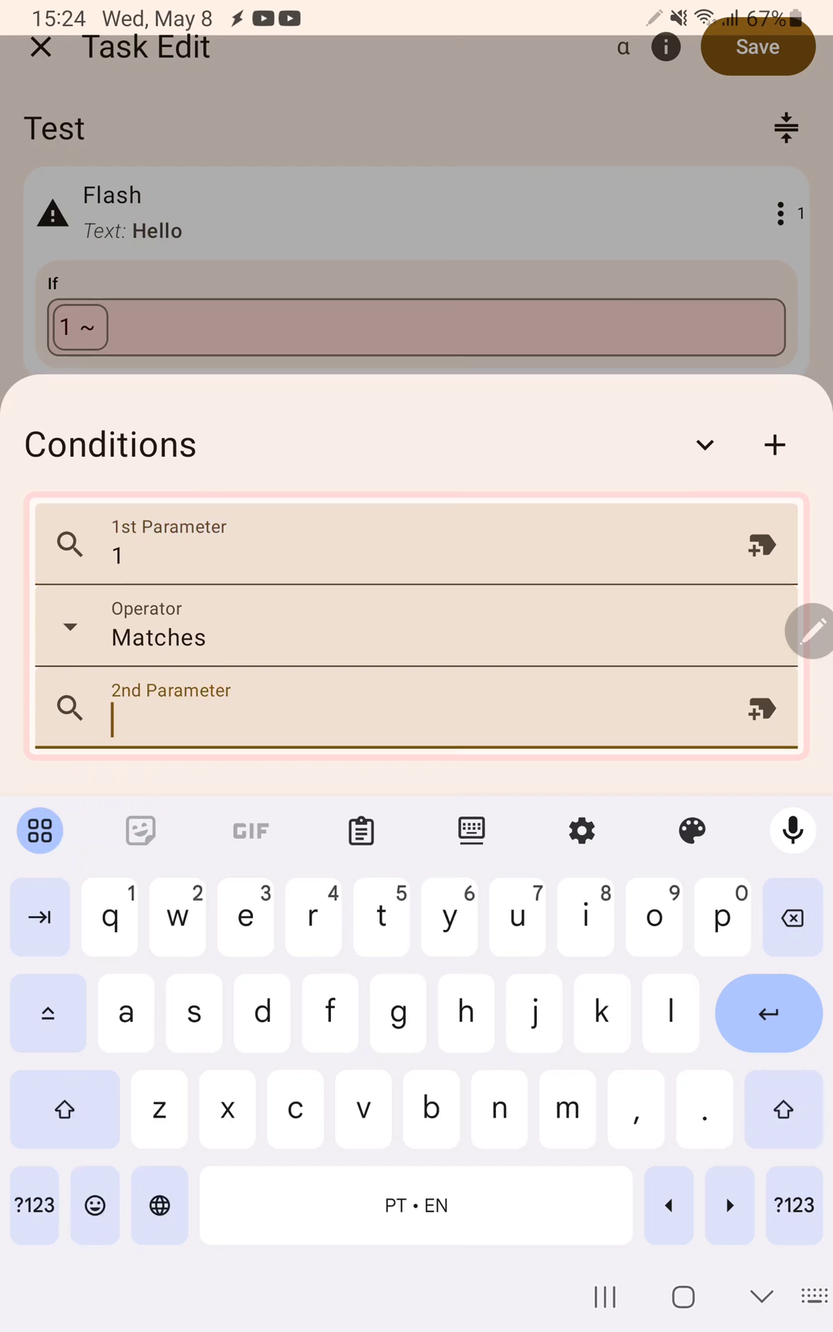
text(1)
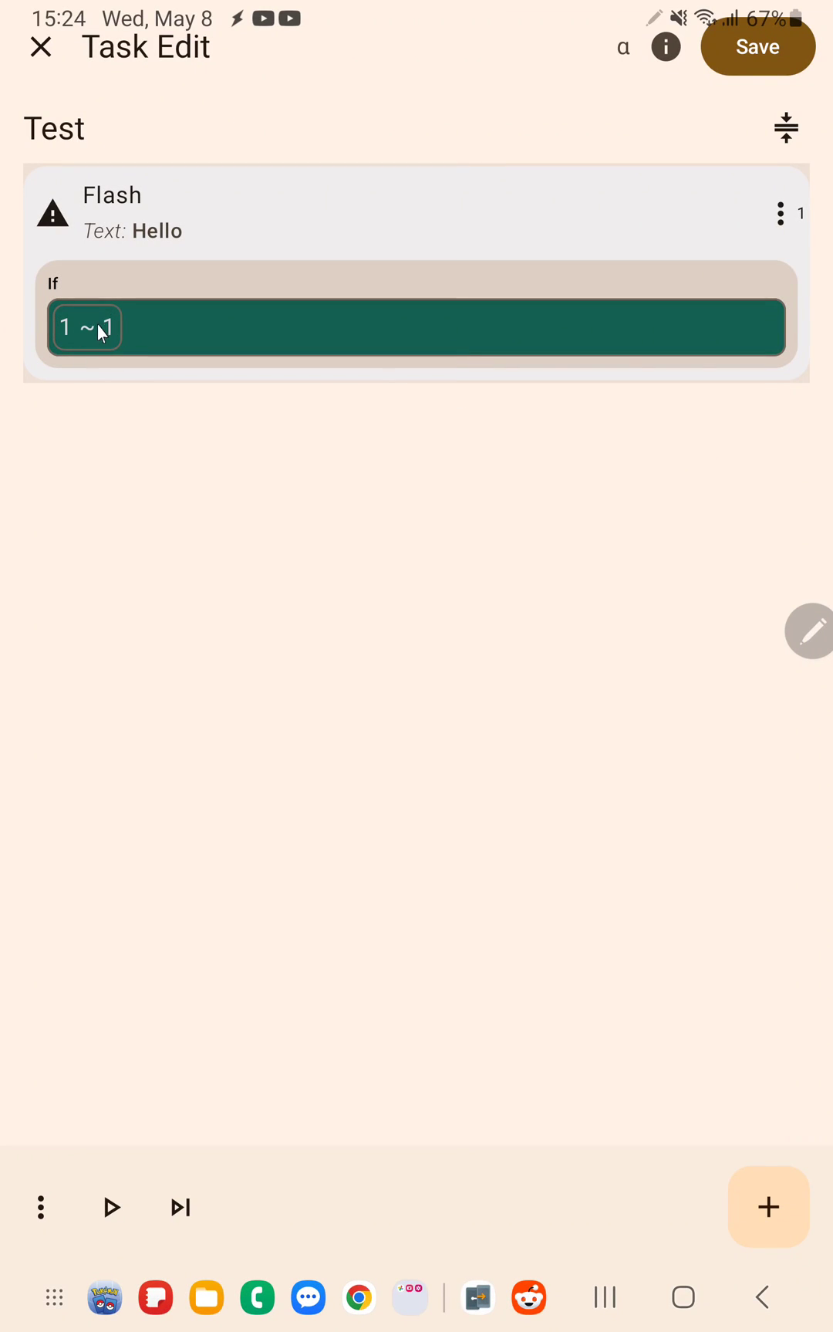
mouse_move(47, 328)
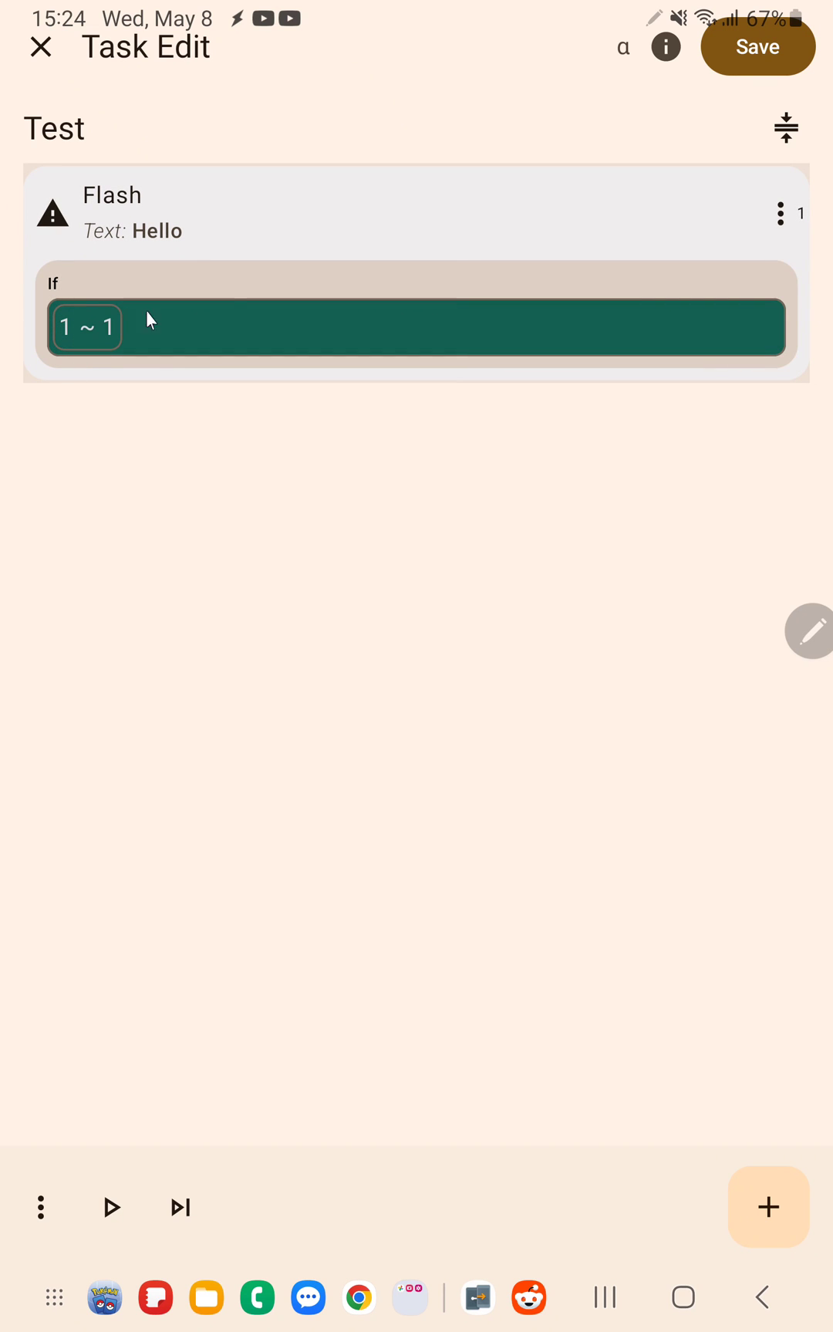
mouse_move(92, 335)
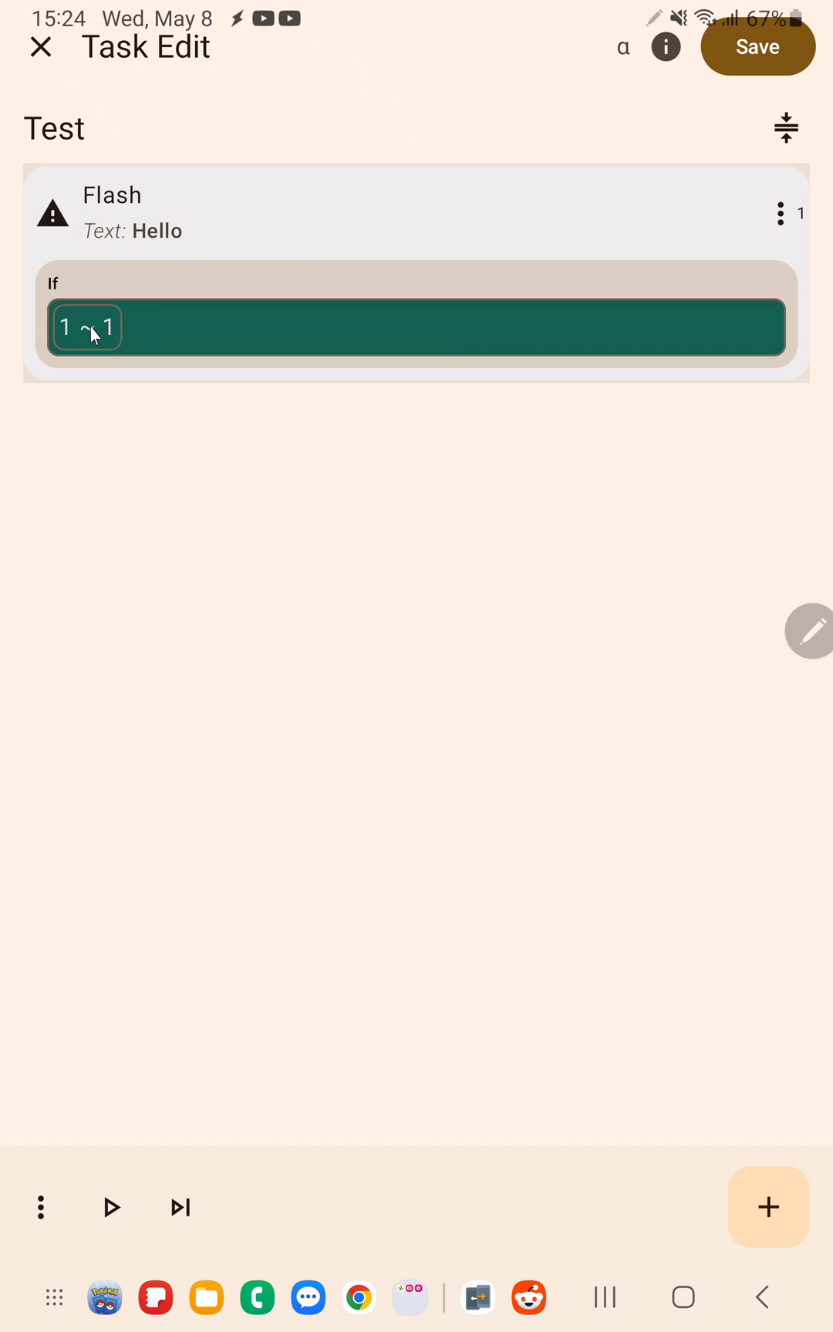
Add a second condition 1 ~ 2 joined with And, so the If reads 1 ~ 1 And 1 ~ 2.
click(255, 328)
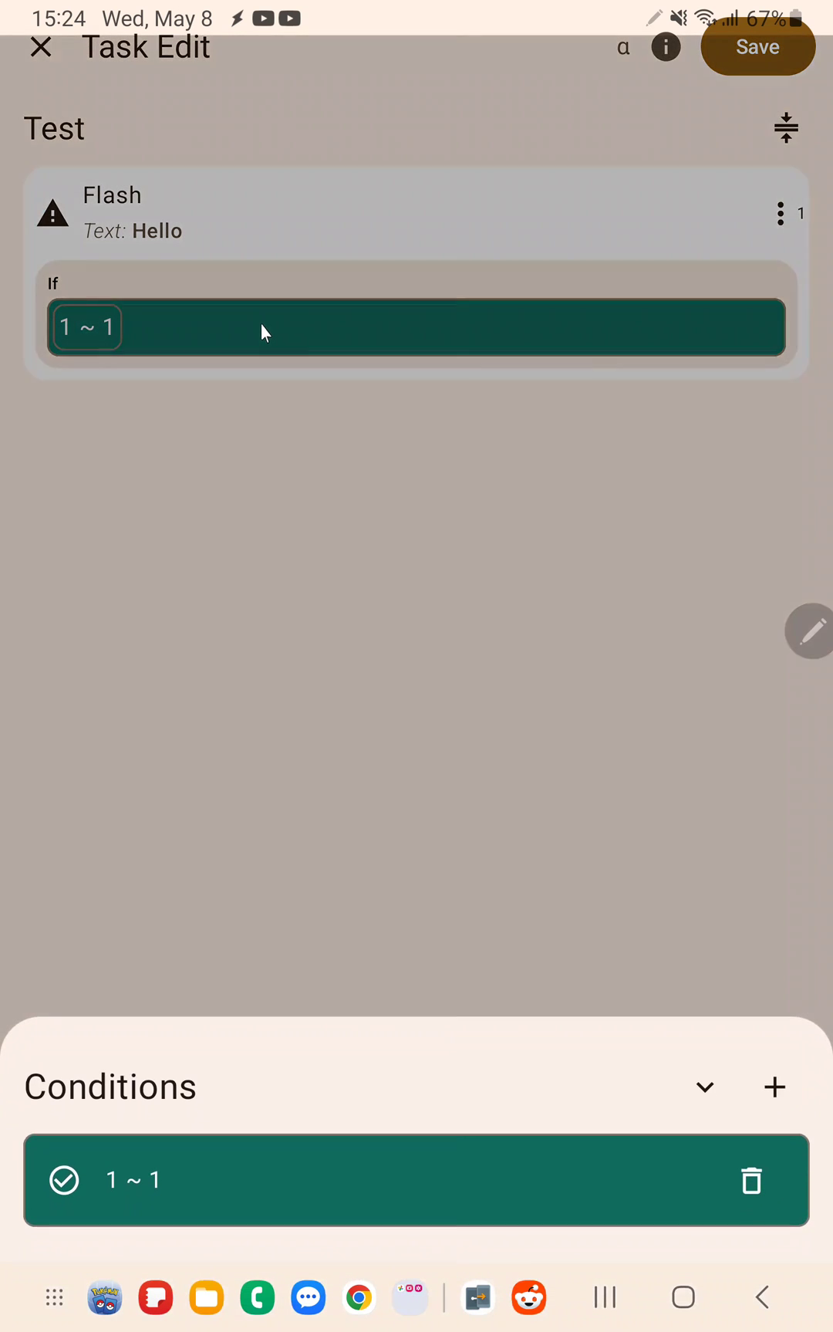
mouse_move(636, 1085)
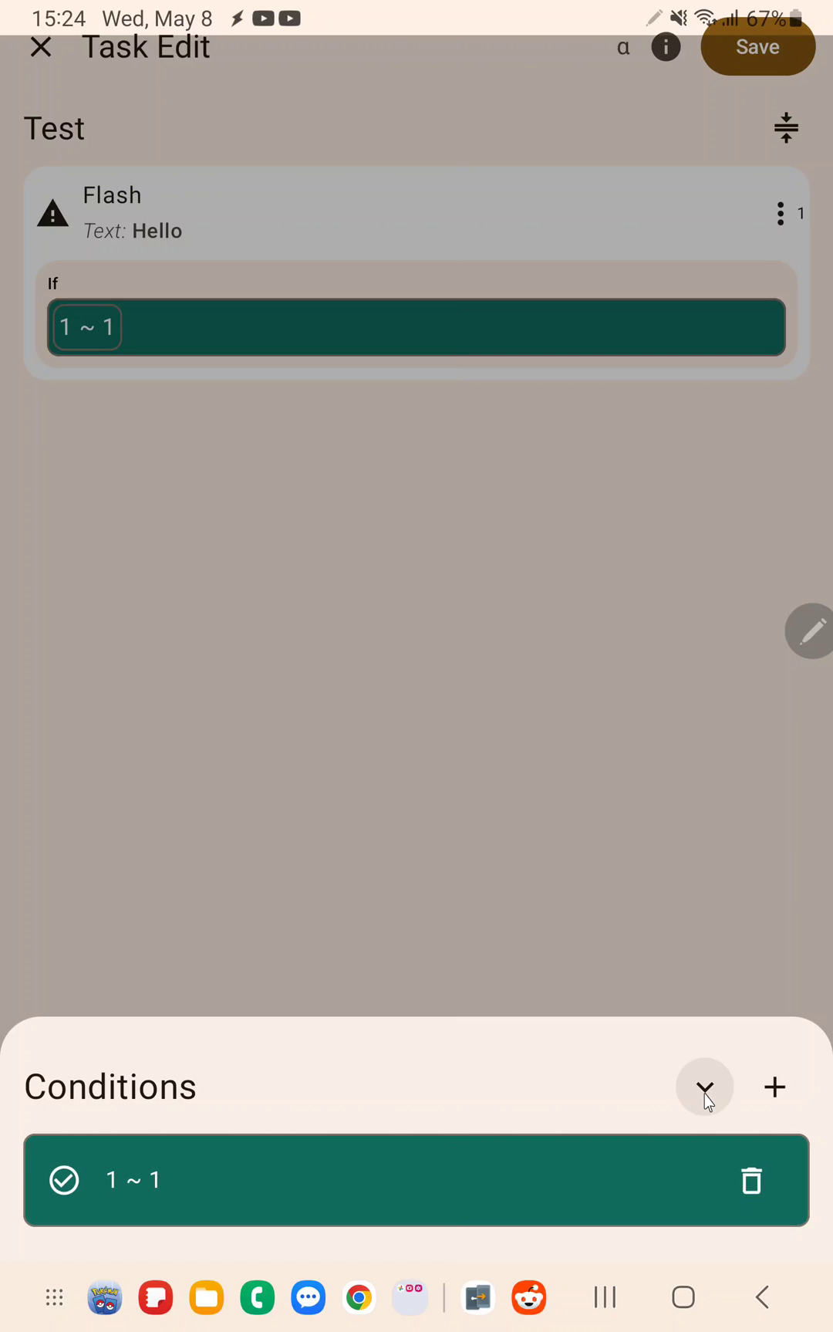
click(706, 1086)
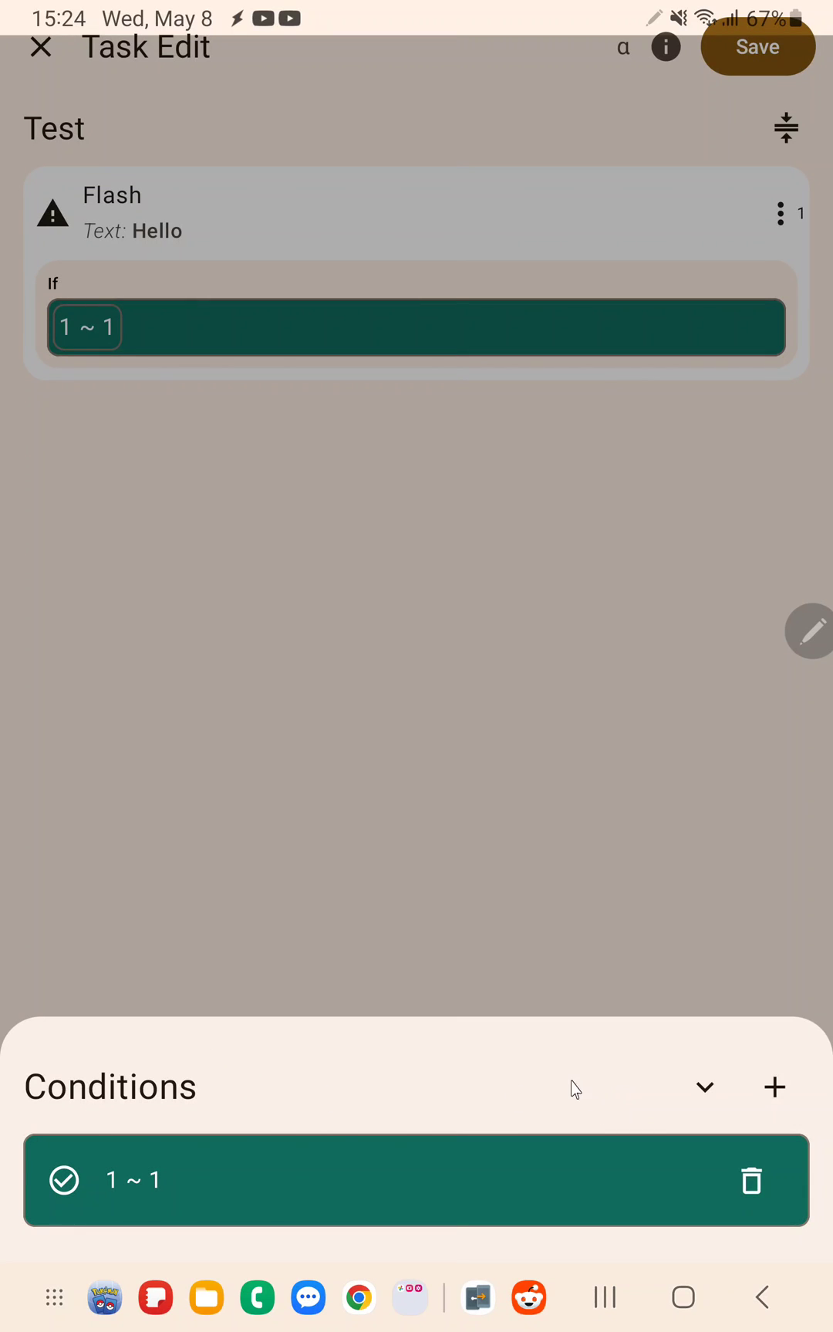
click(774, 1087)
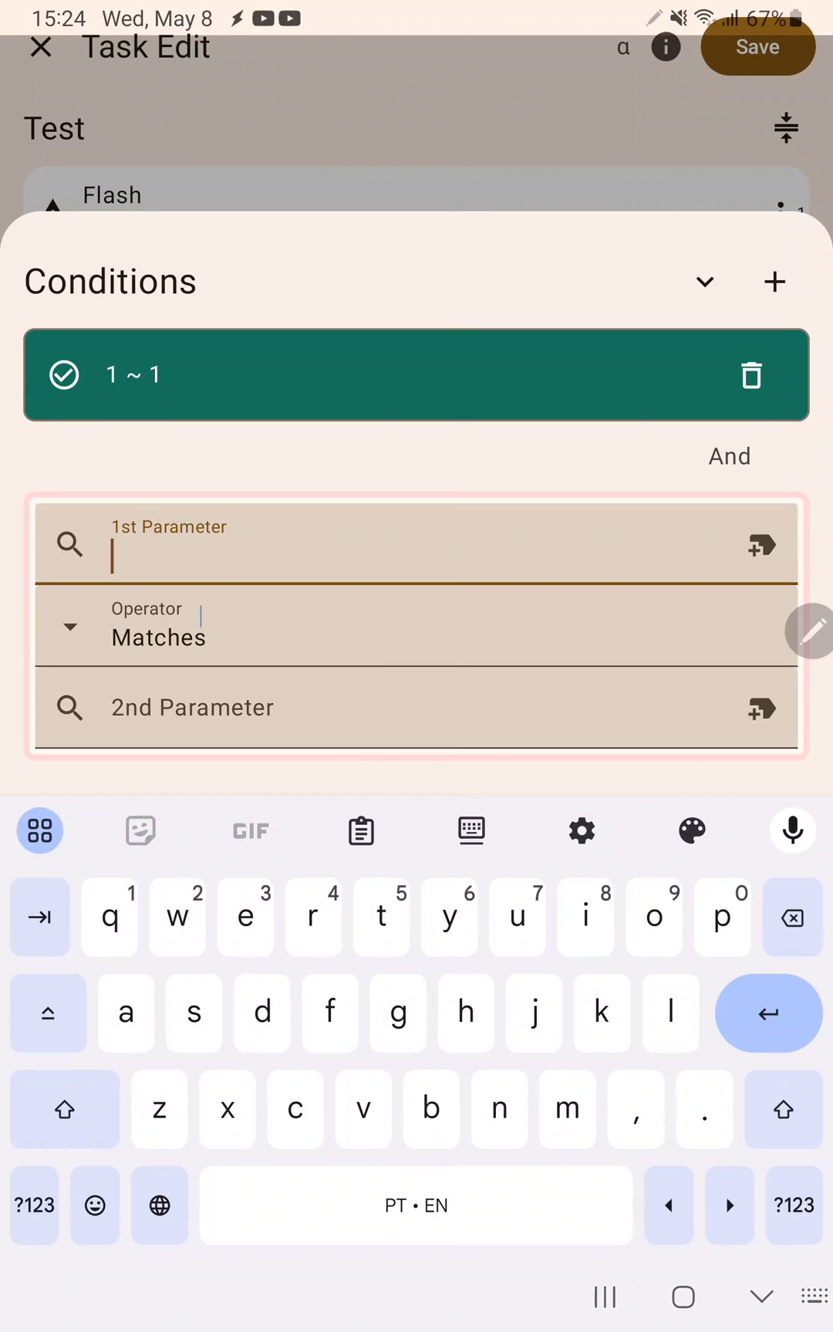
text(1)
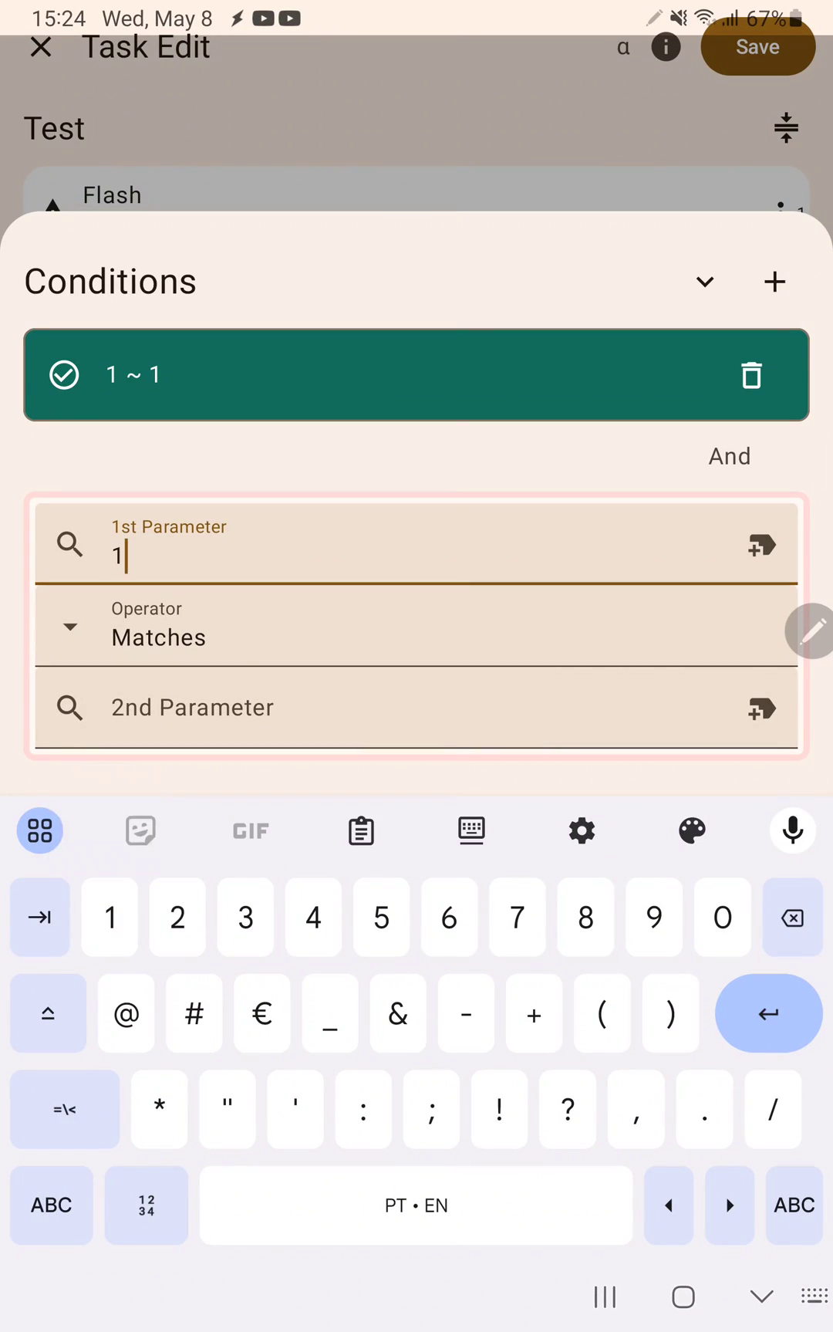
text(2)
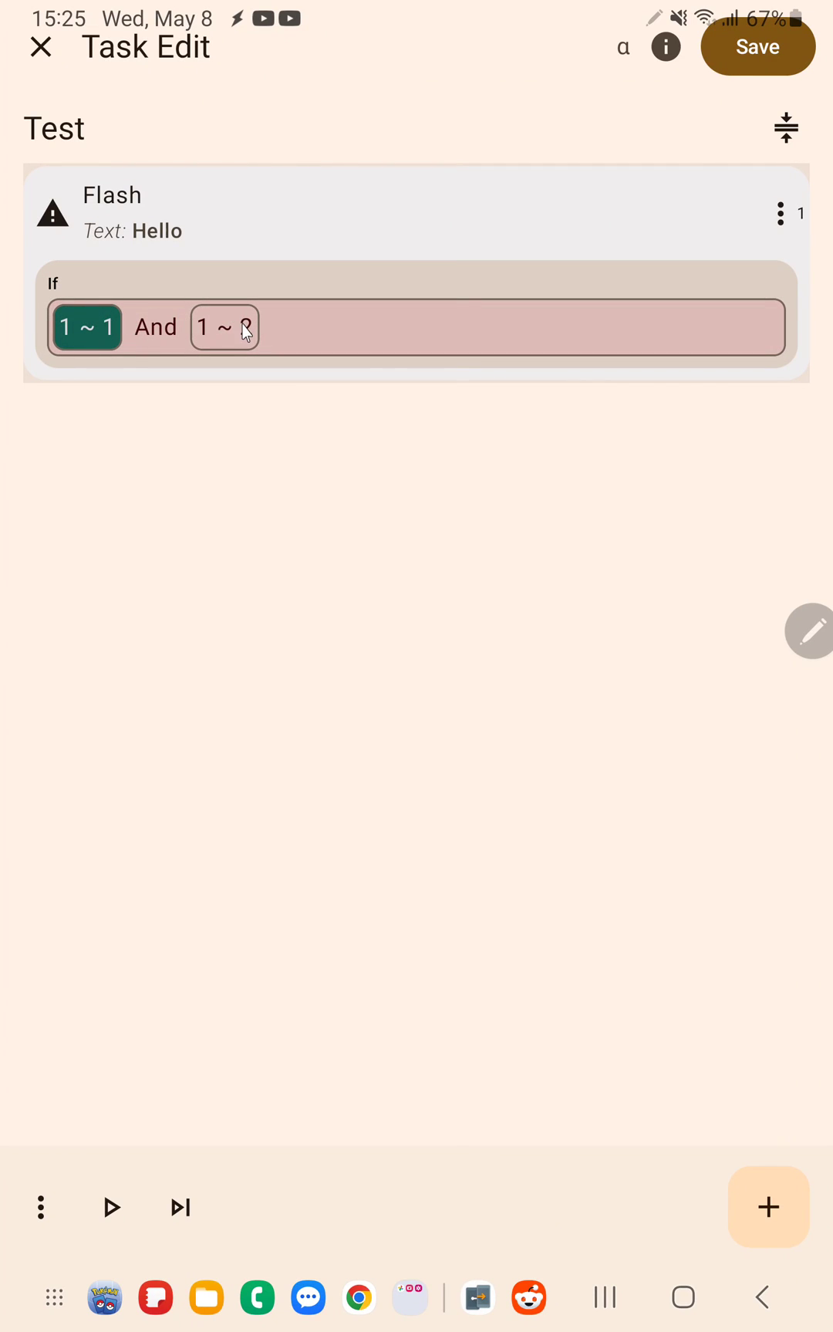
click(223, 327)
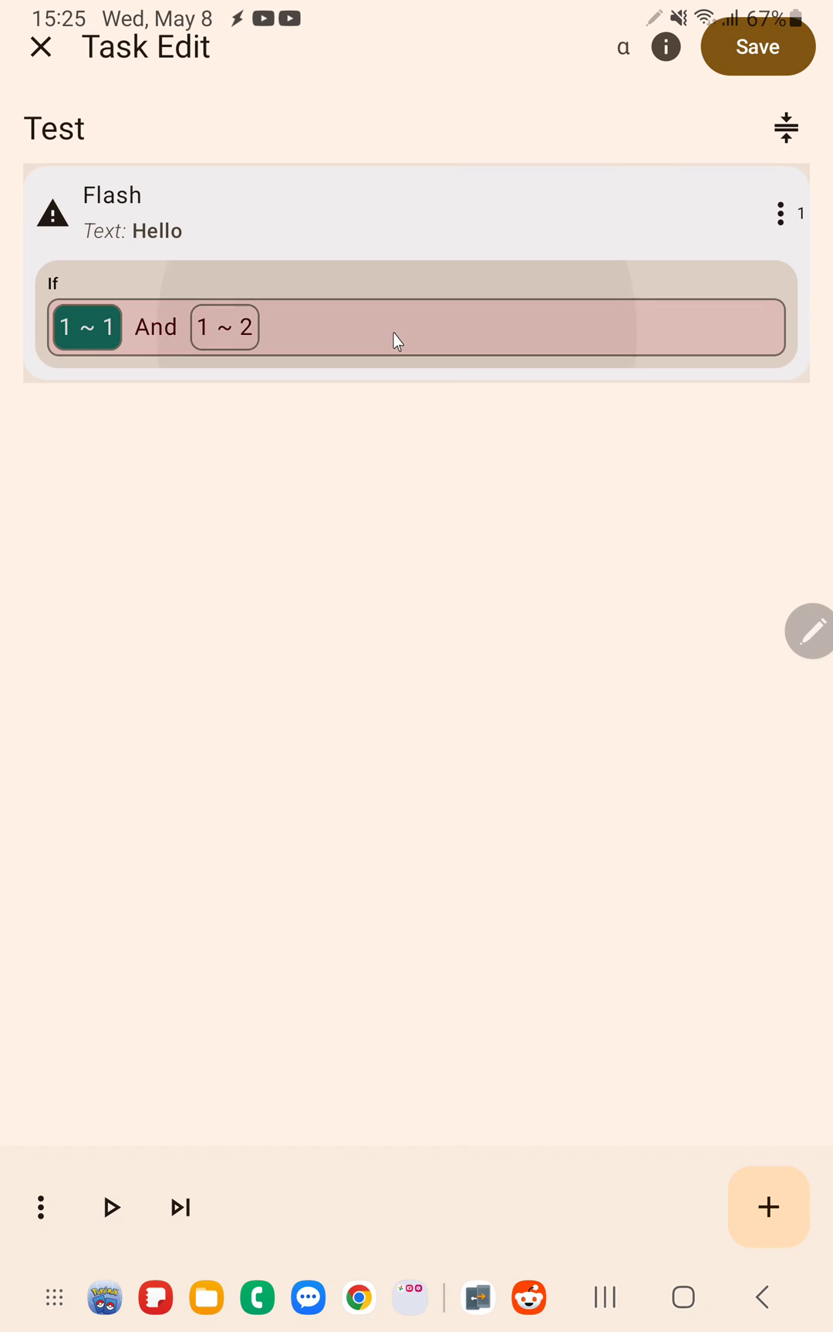
Change the join between the two conditions and add a blank third condition.
click(416, 327)
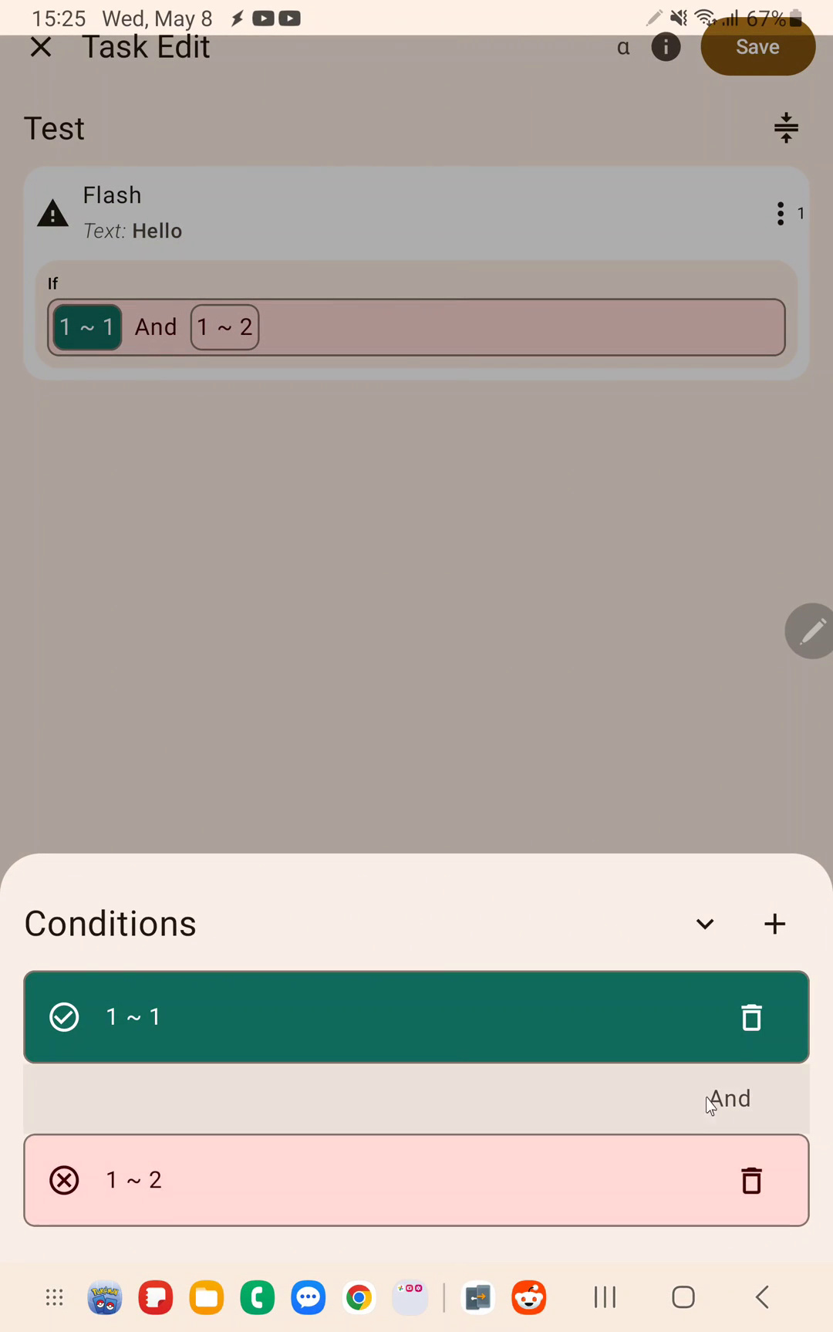
mouse_move(75, 967)
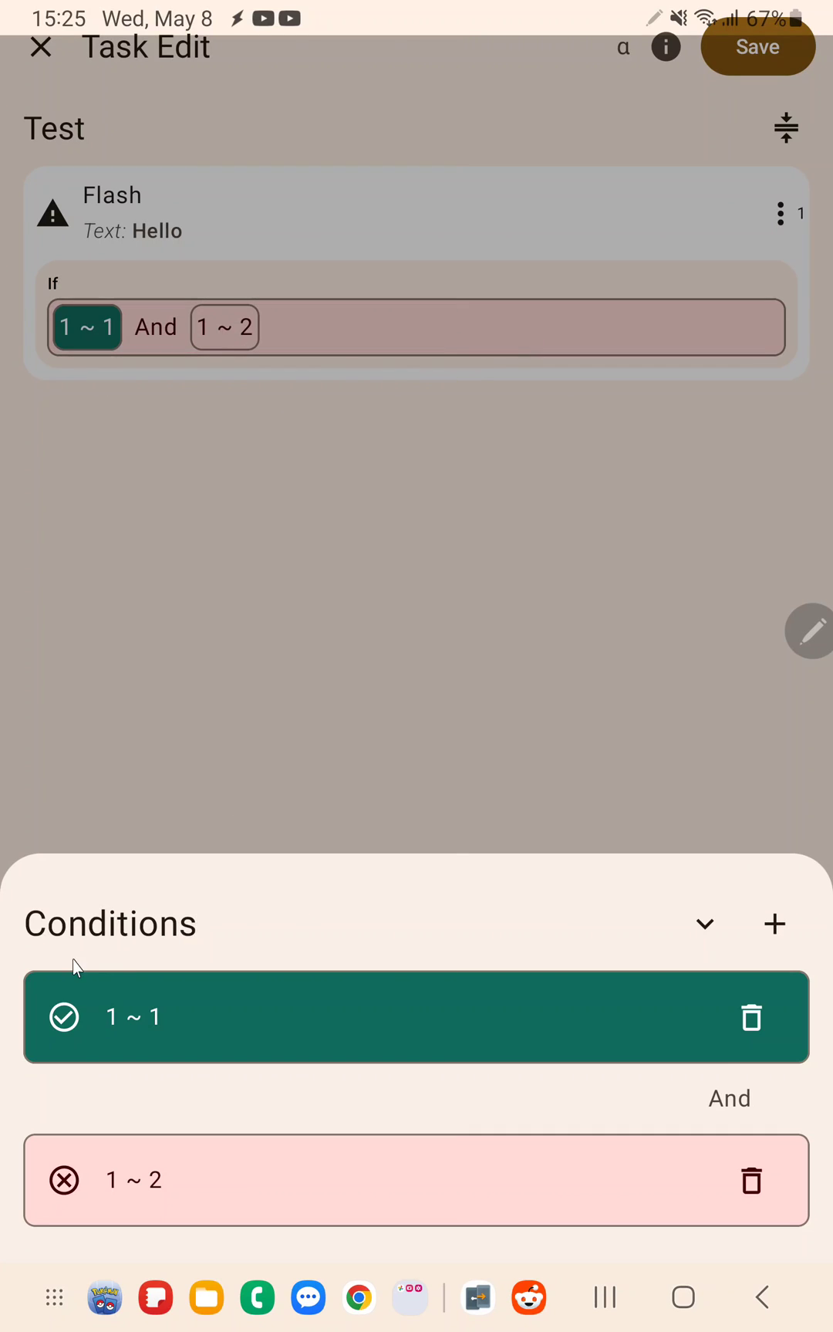
mouse_move(299, 916)
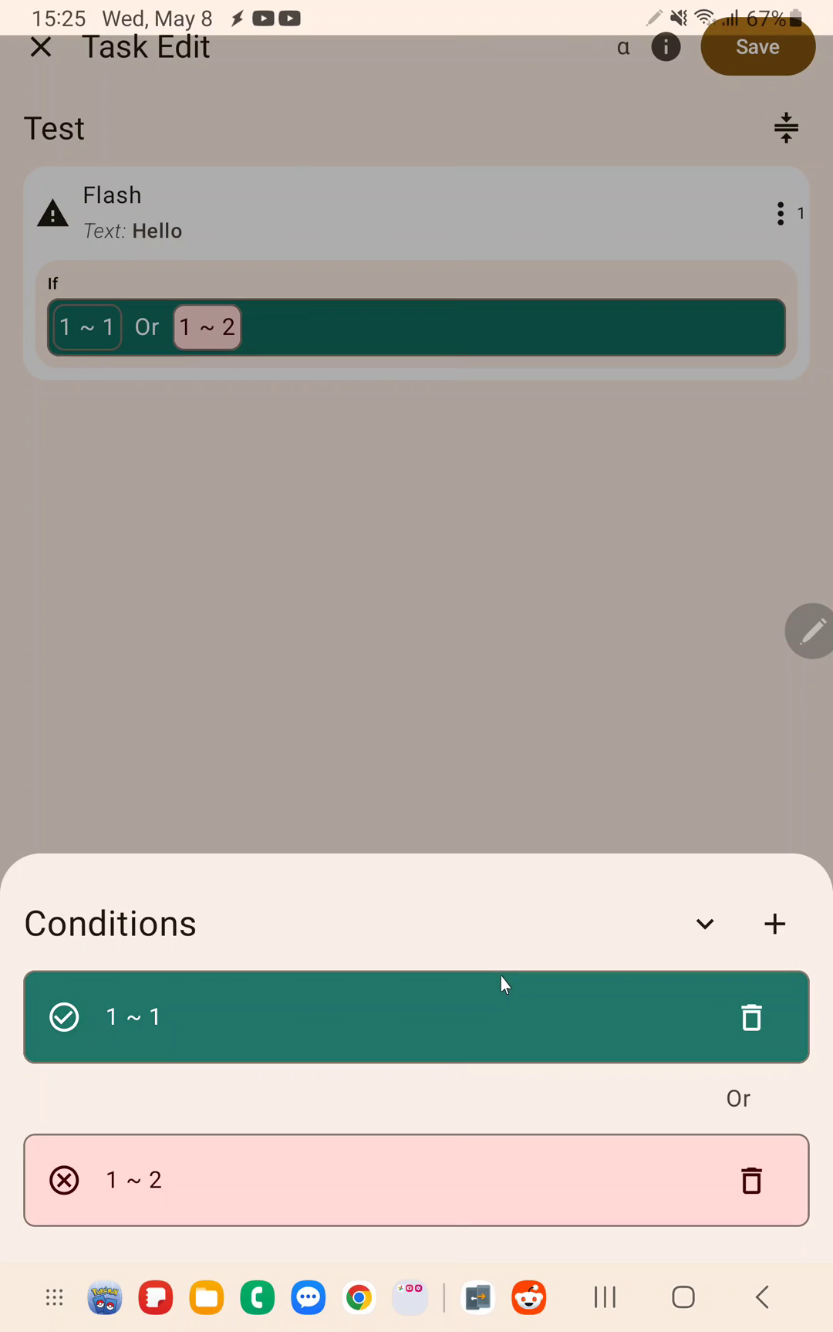
click(774, 924)
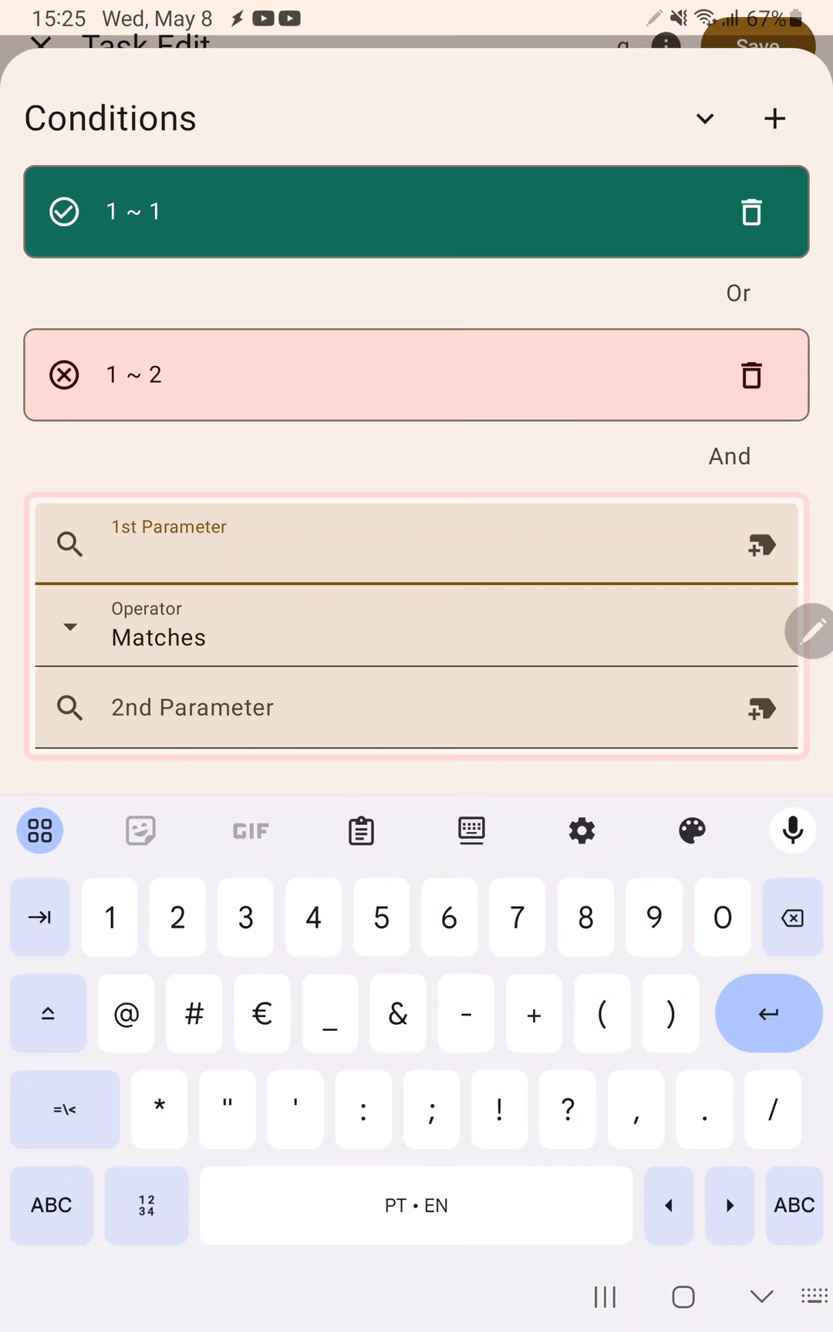
Fill the third condition as 3 ~ 3 and toggle the join operators between And and Or.
text(3)
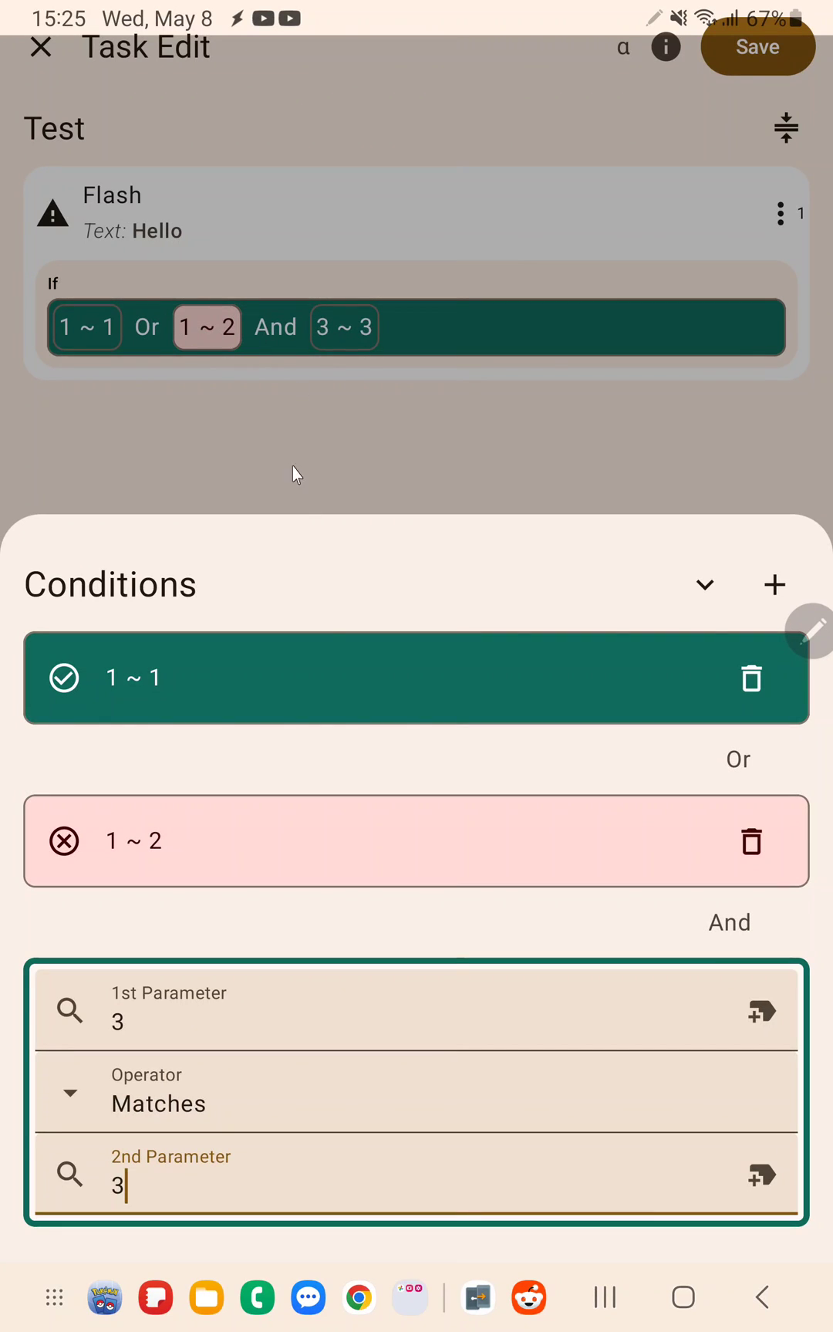
click(738, 758)
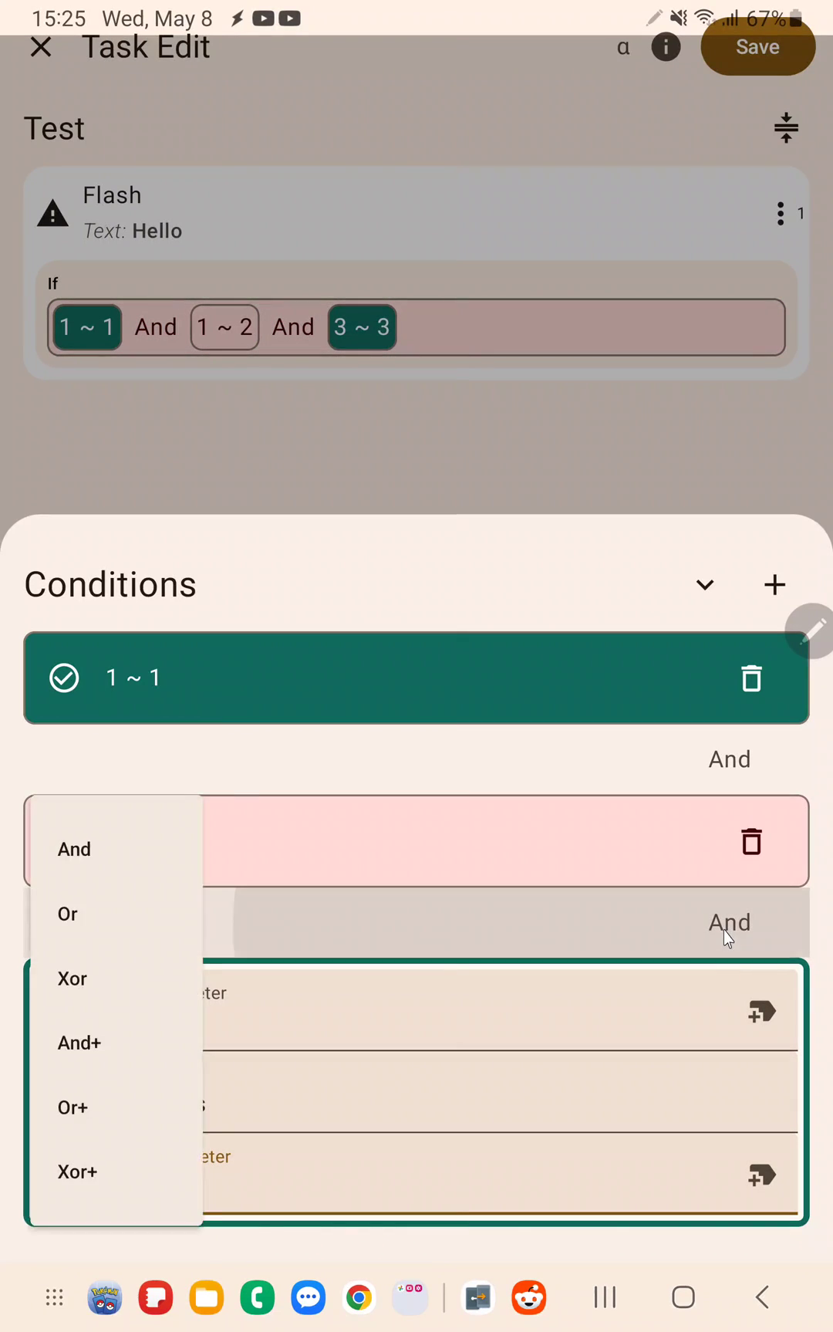
click(67, 913)
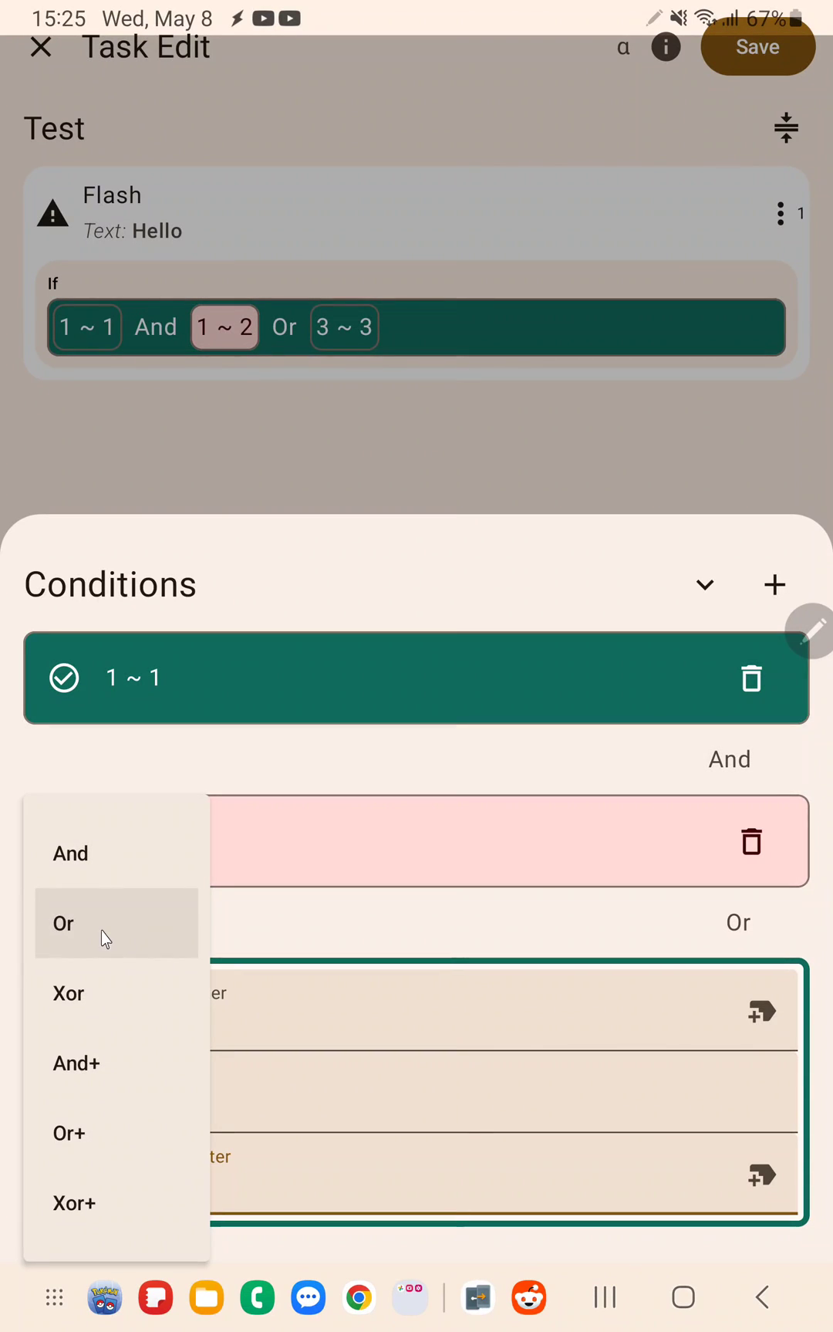
click(62, 922)
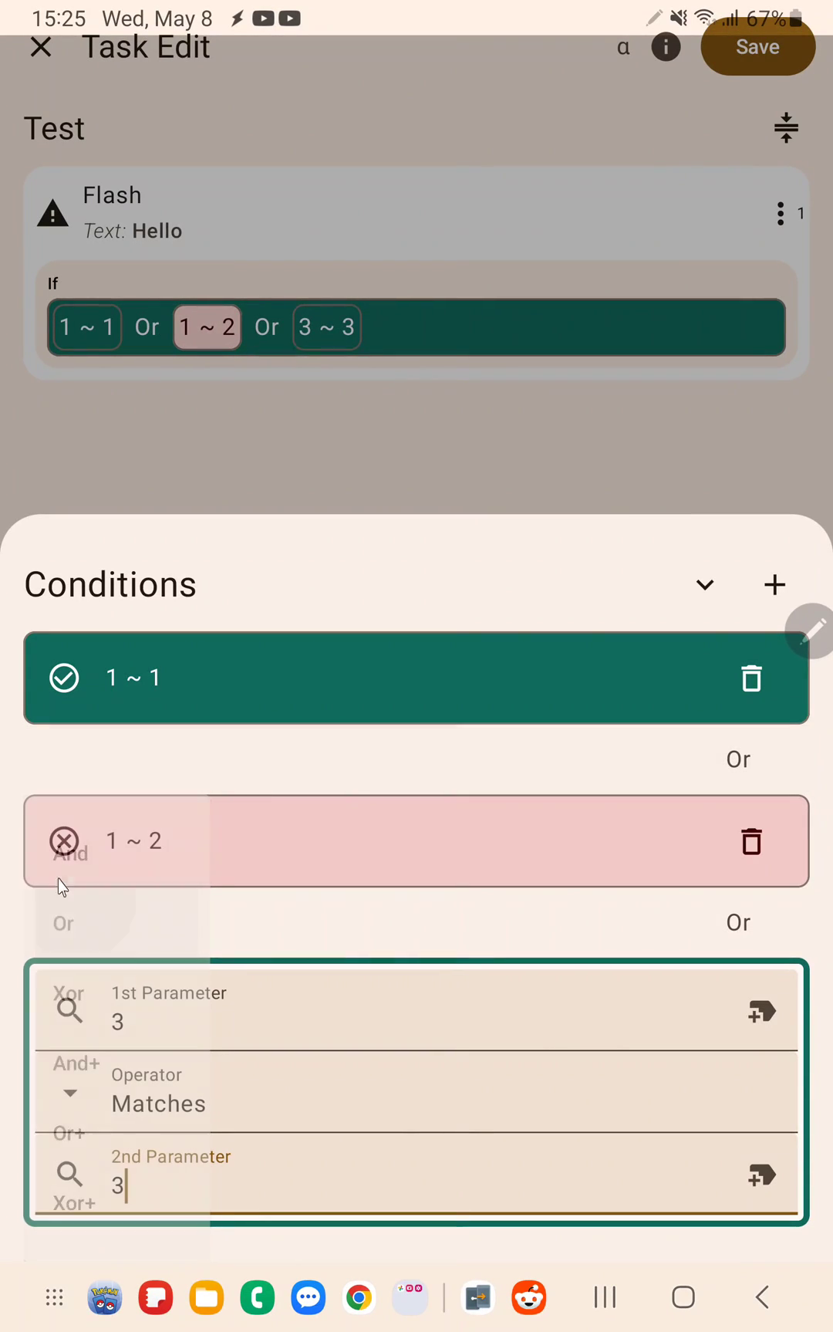
click(72, 855)
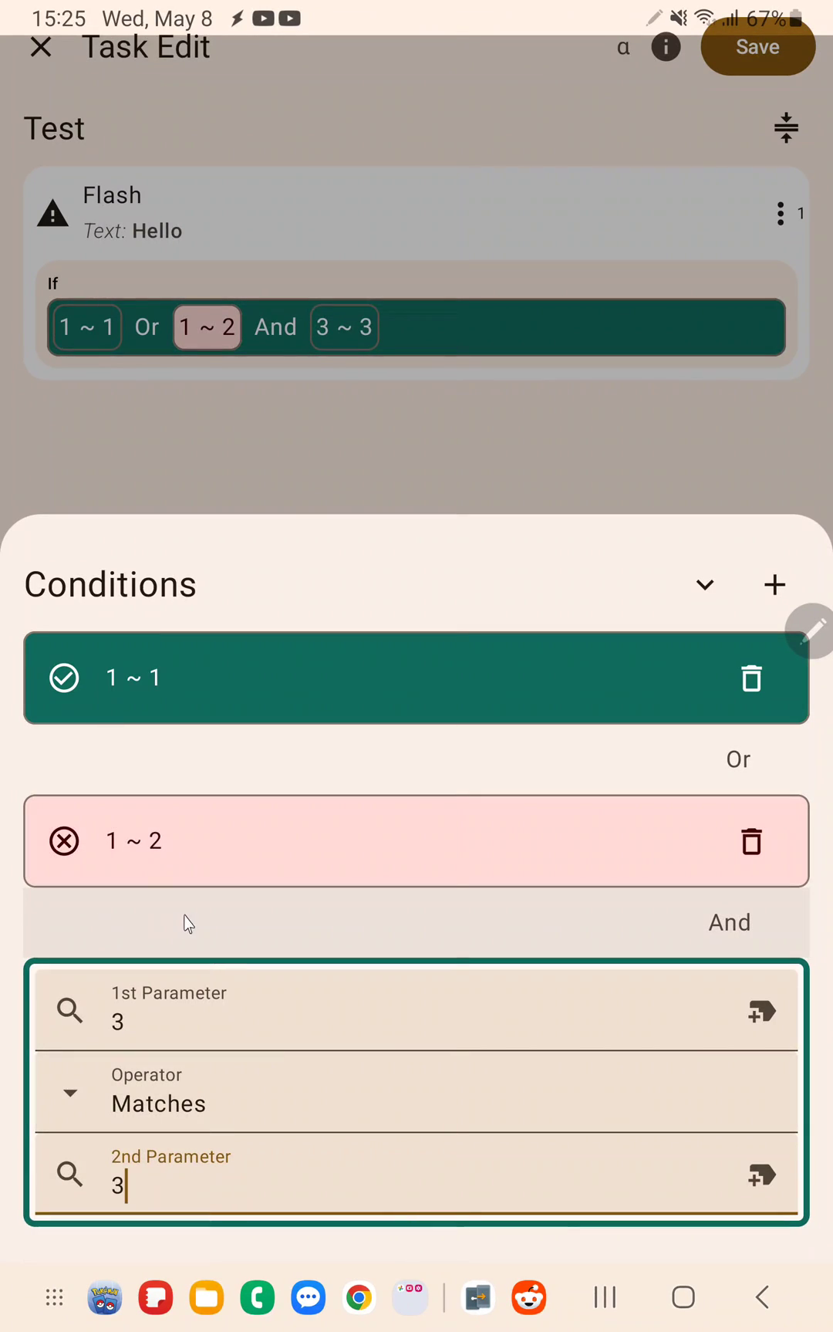
mouse_move(702, 937)
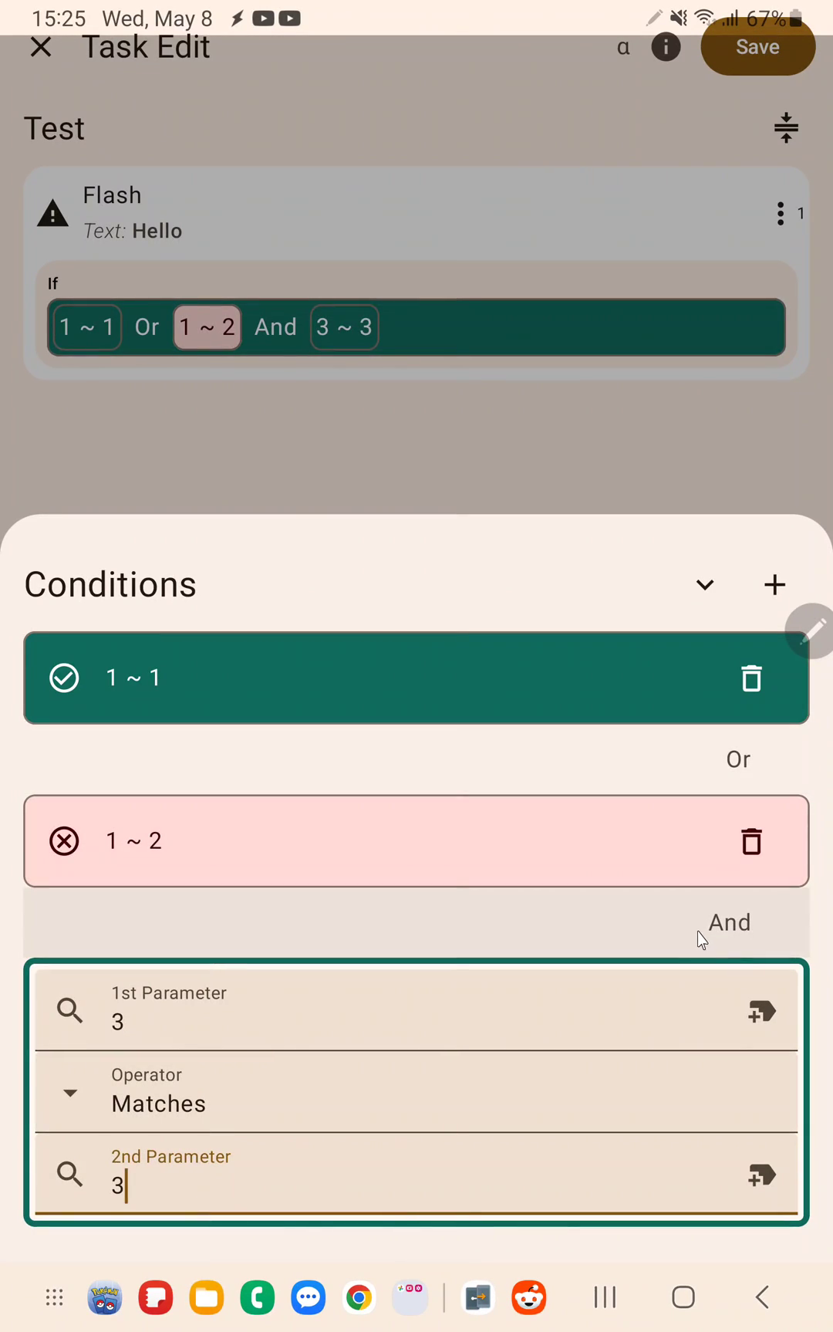
mouse_move(402, 886)
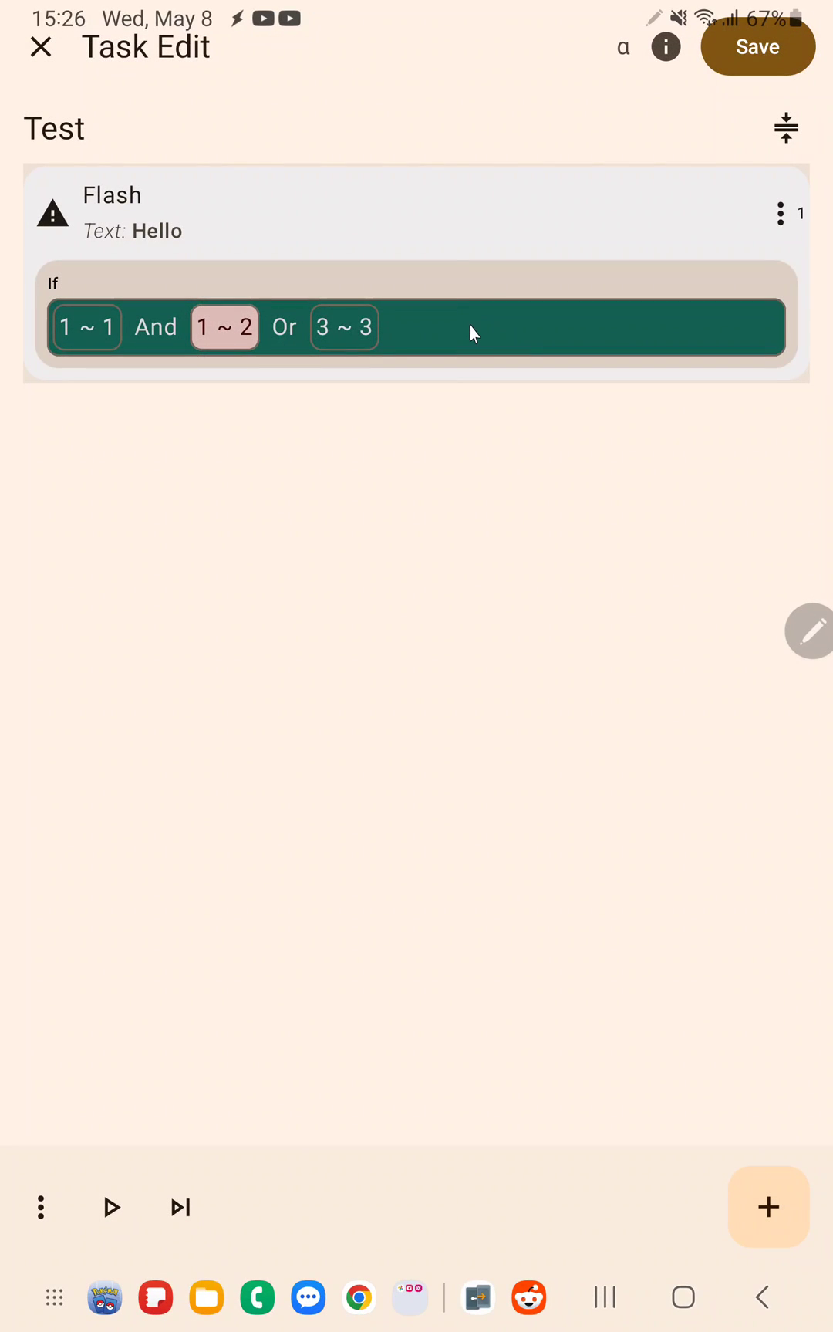
Edit the first condition to 1 ~ 2 and group the last two conditions with Or+.
click(419, 328)
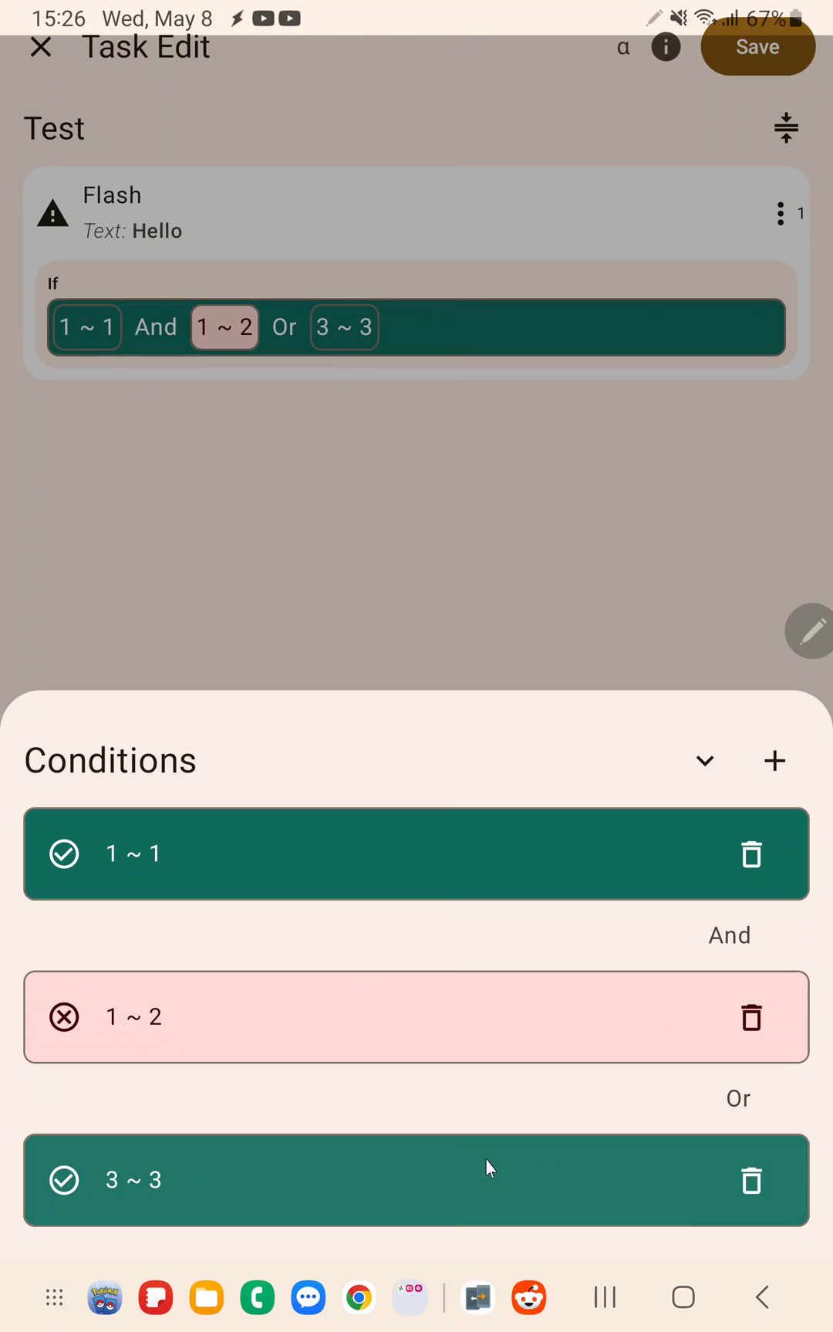
mouse_move(440, 1174)
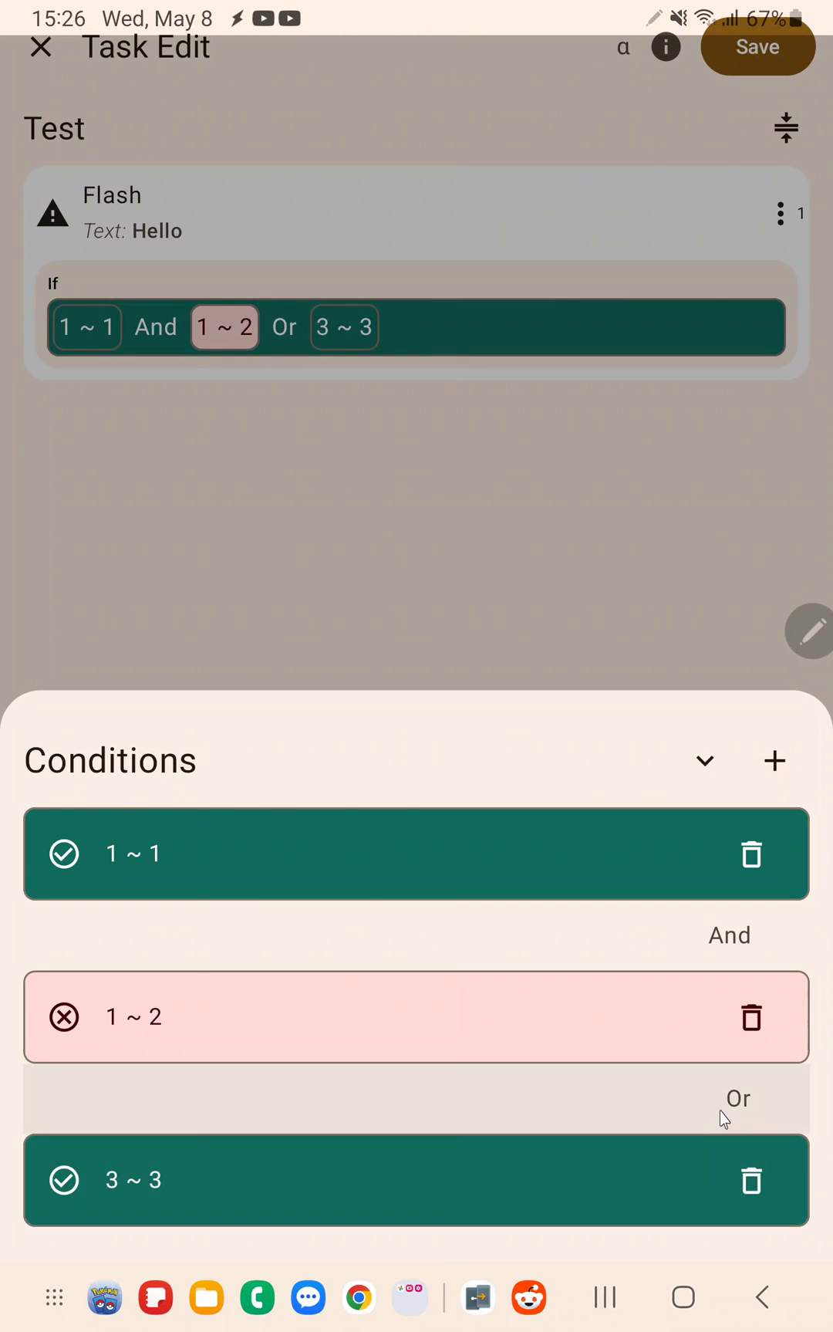
click(738, 1098)
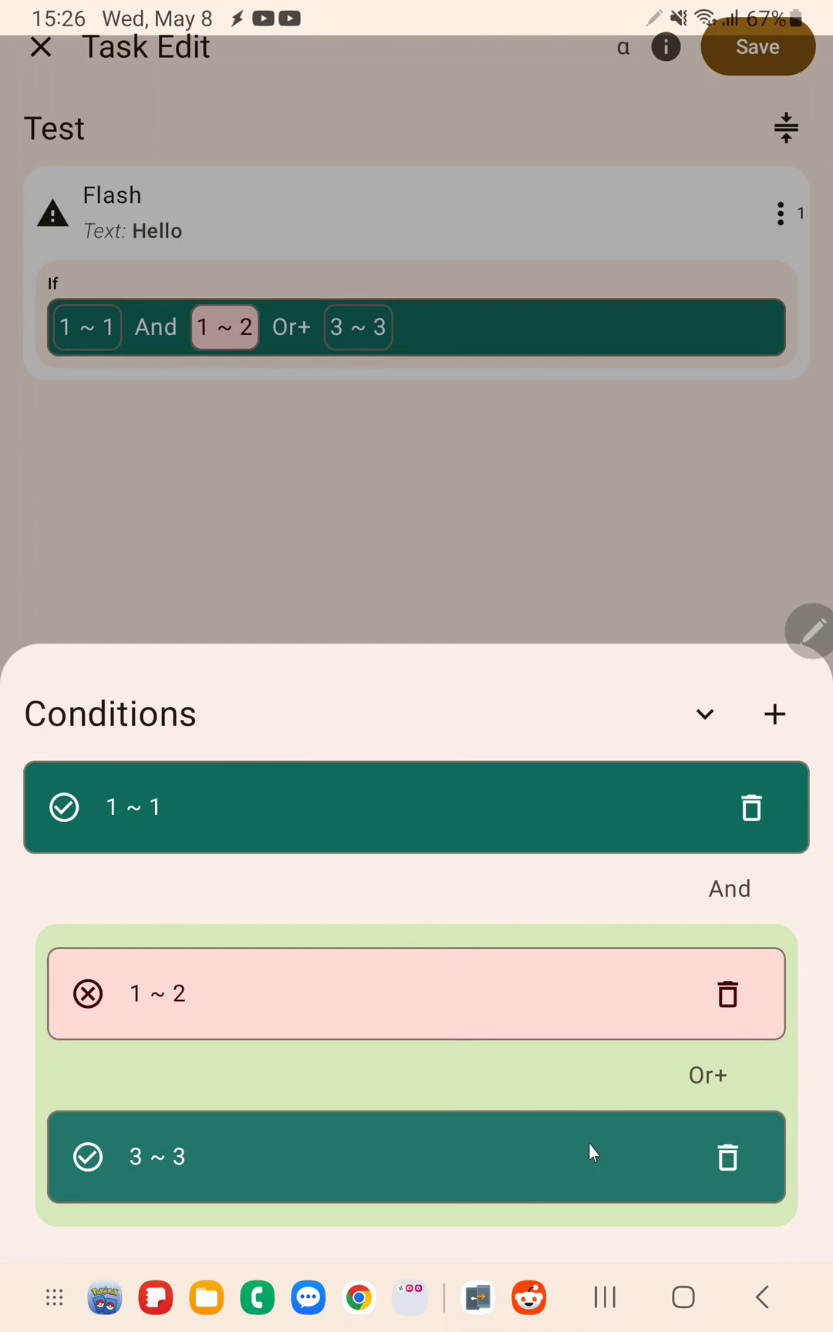
mouse_move(616, 1148)
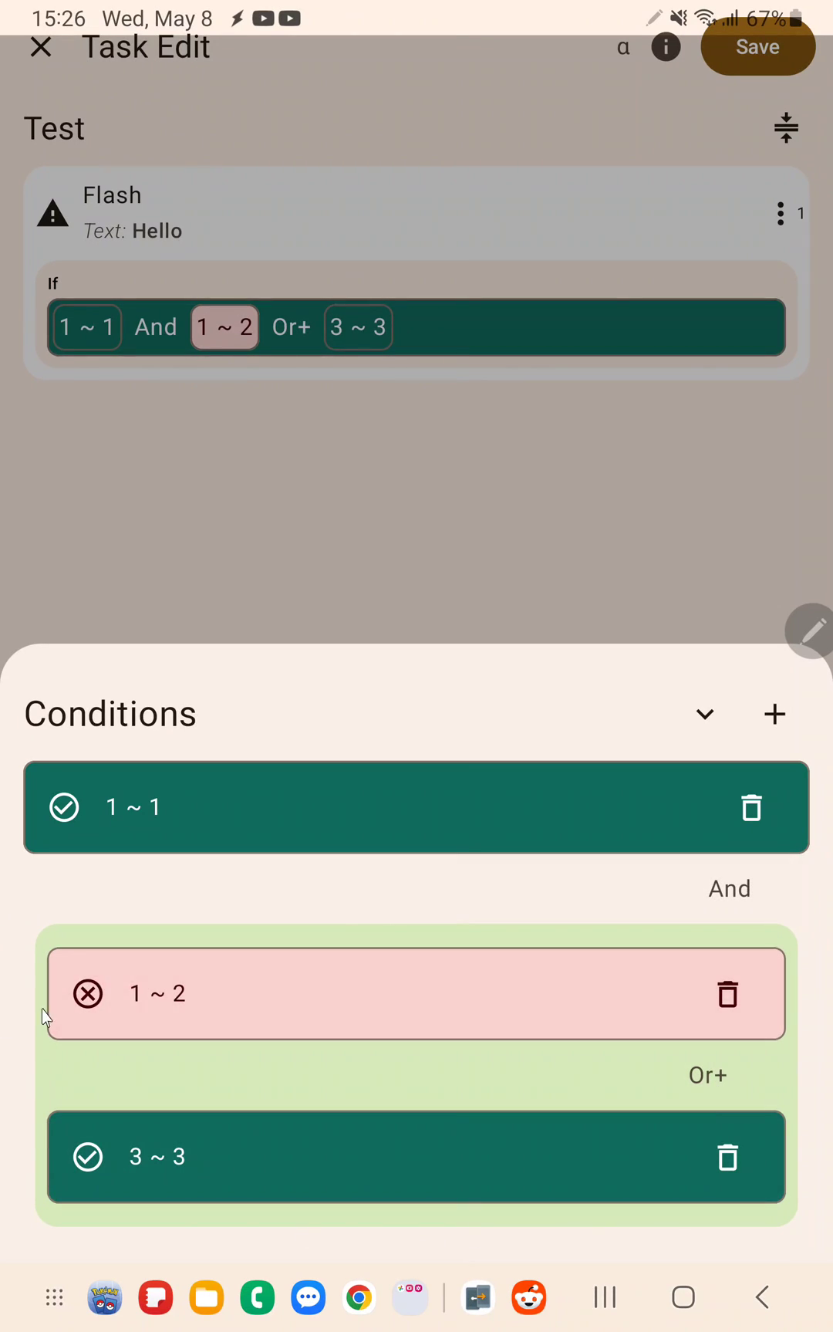
mouse_move(314, 1057)
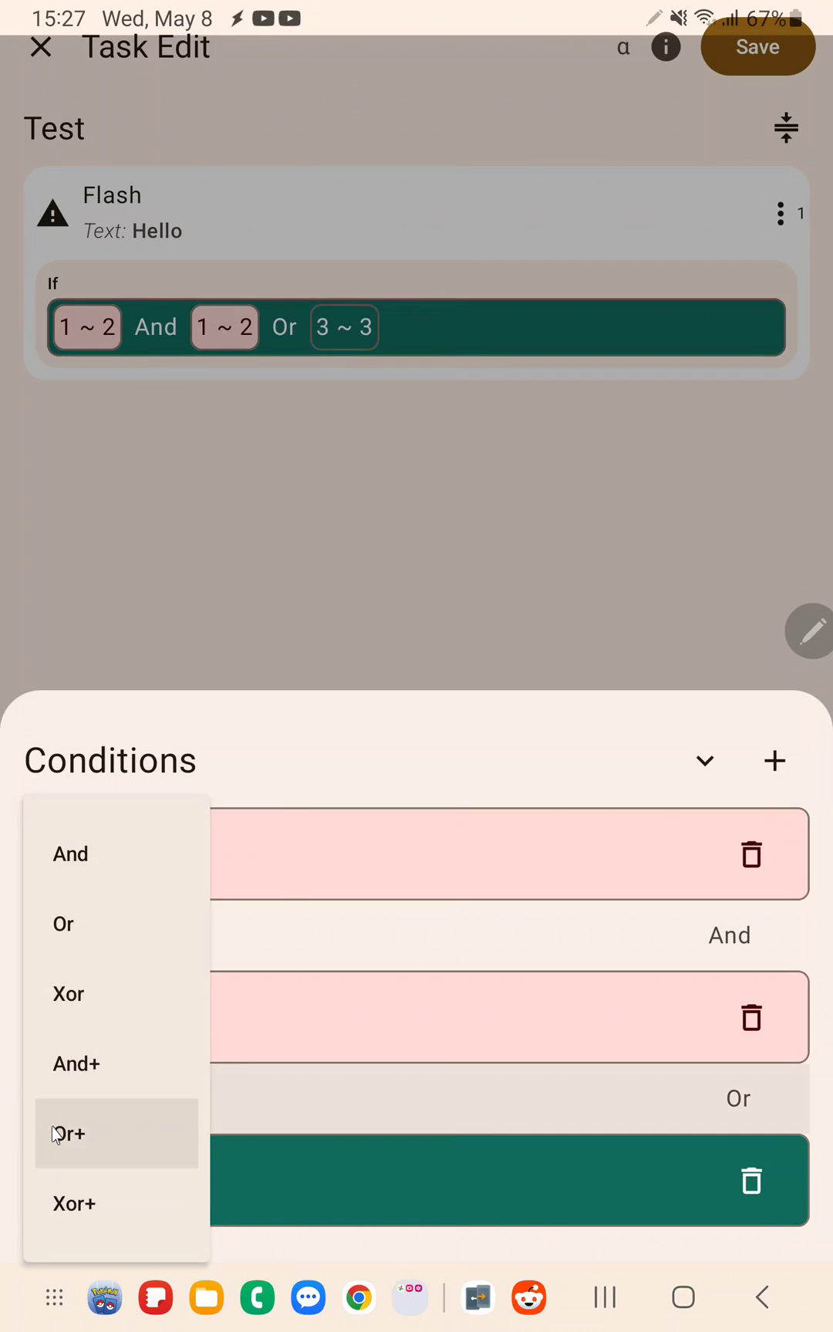
click(116, 1133)
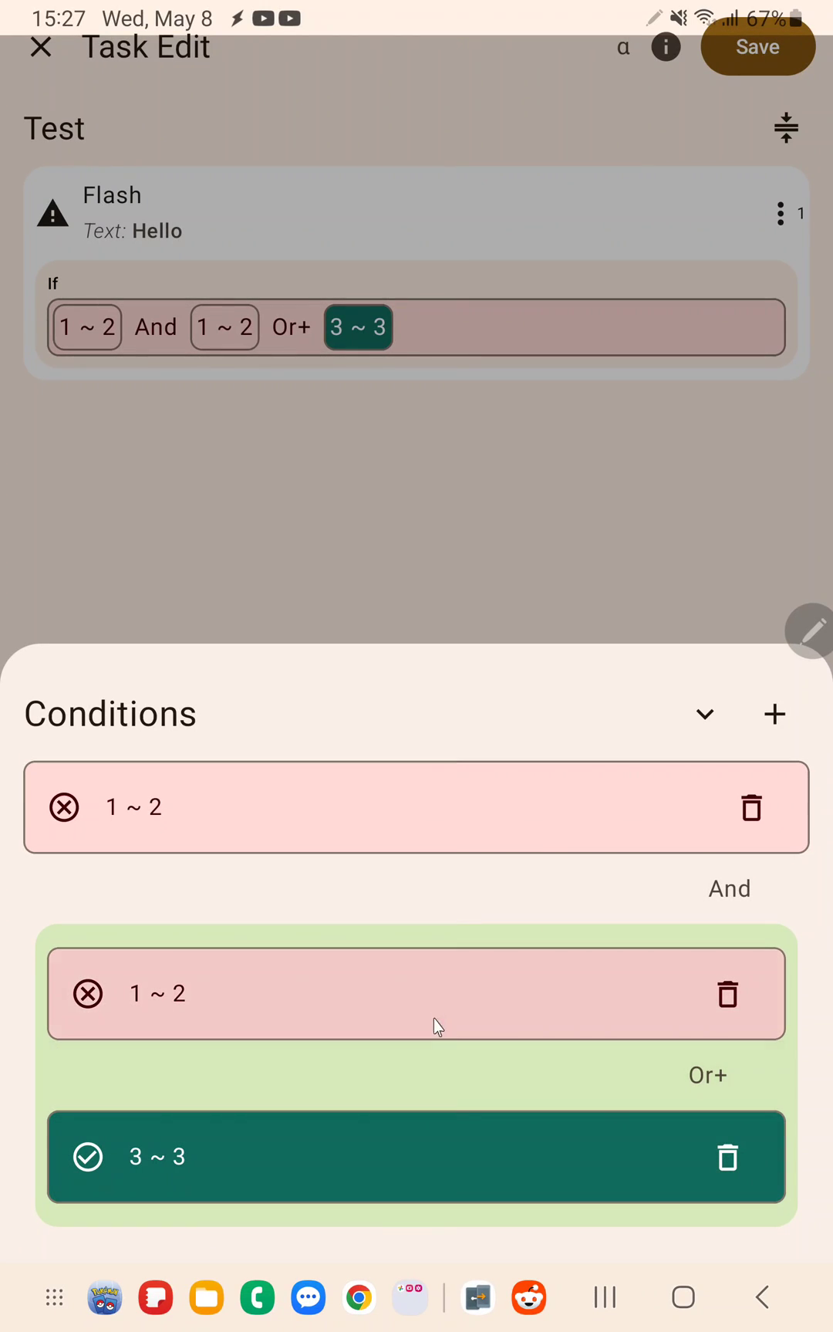
mouse_move(501, 1115)
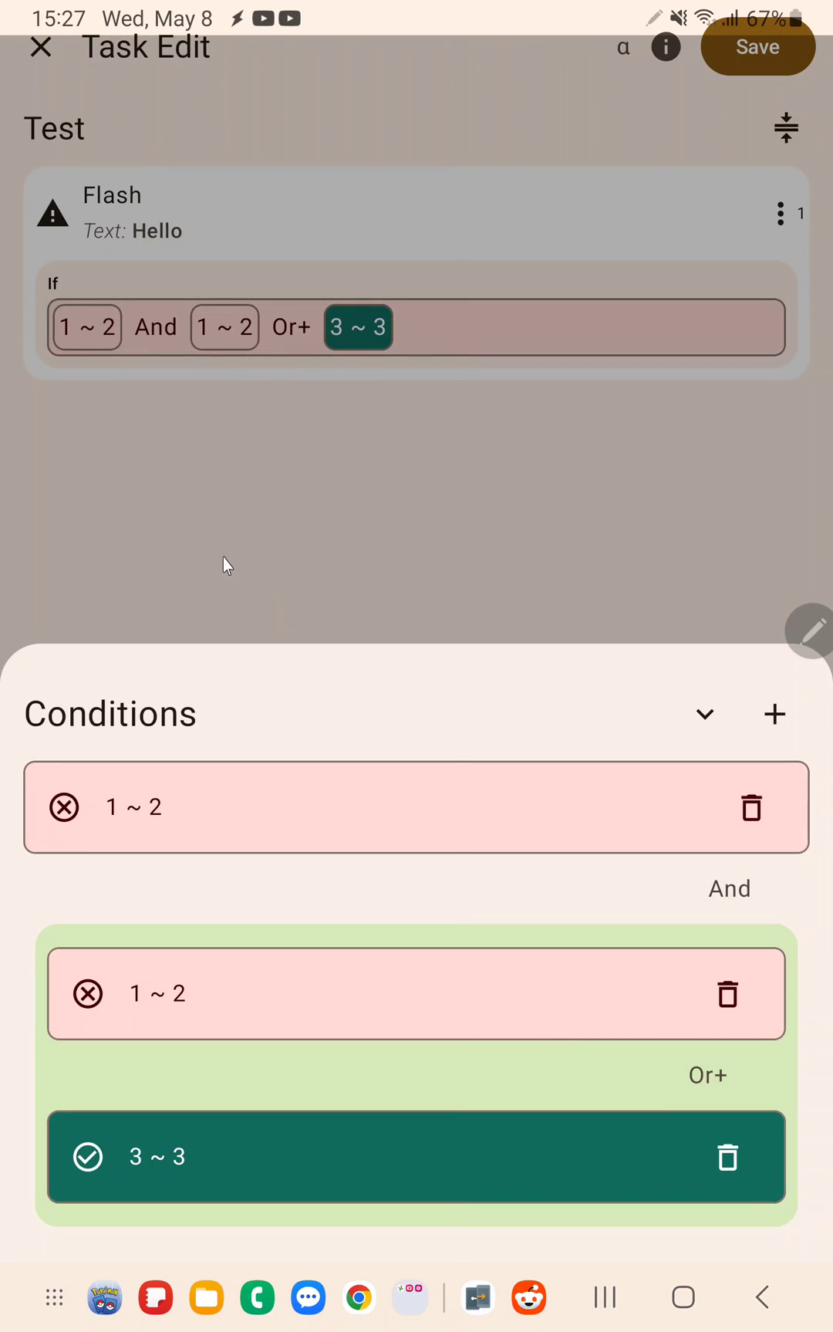
mouse_move(551, 697)
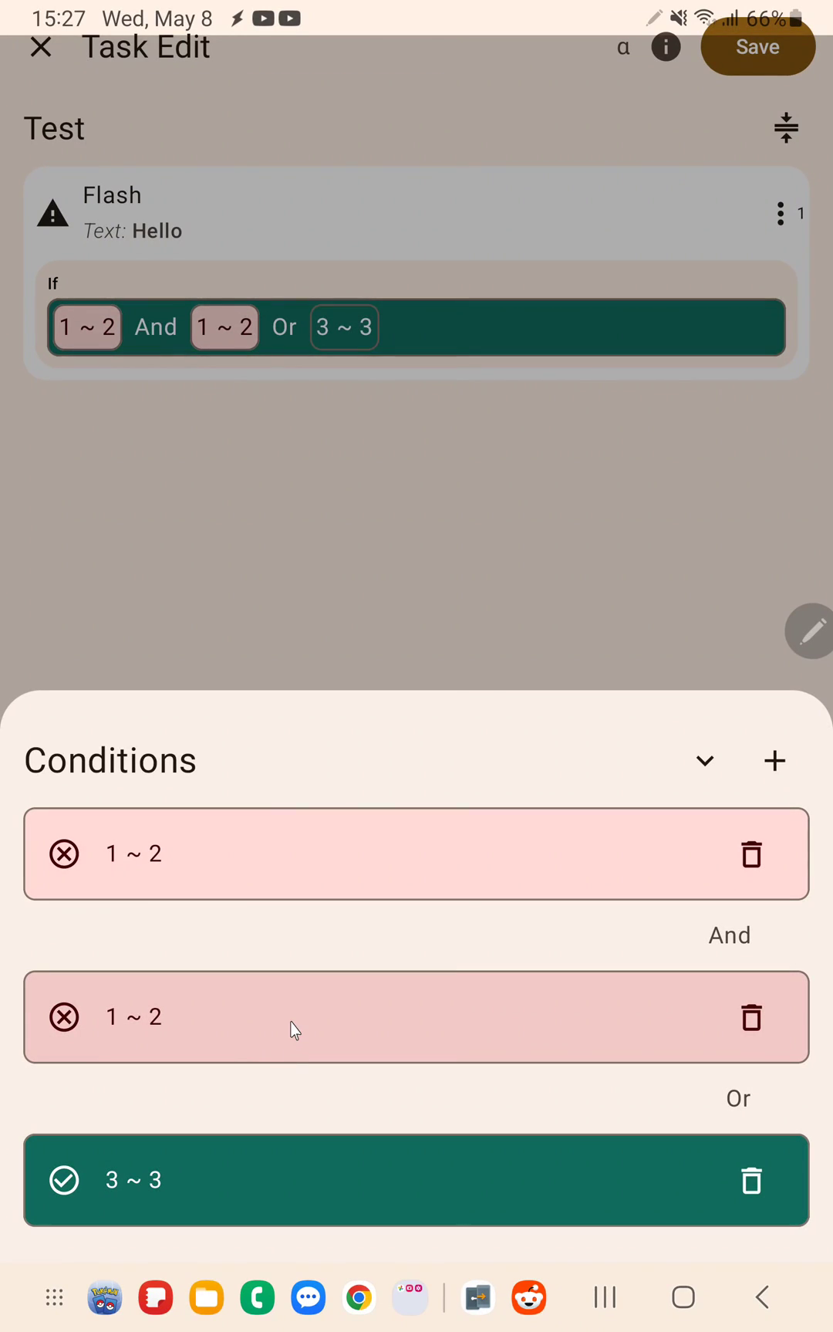
Move the 3 ~ 3 condition to the top, giving 3 ~ 3 And 1 ~ 2 Or 1 ~ 2.
click(751, 1018)
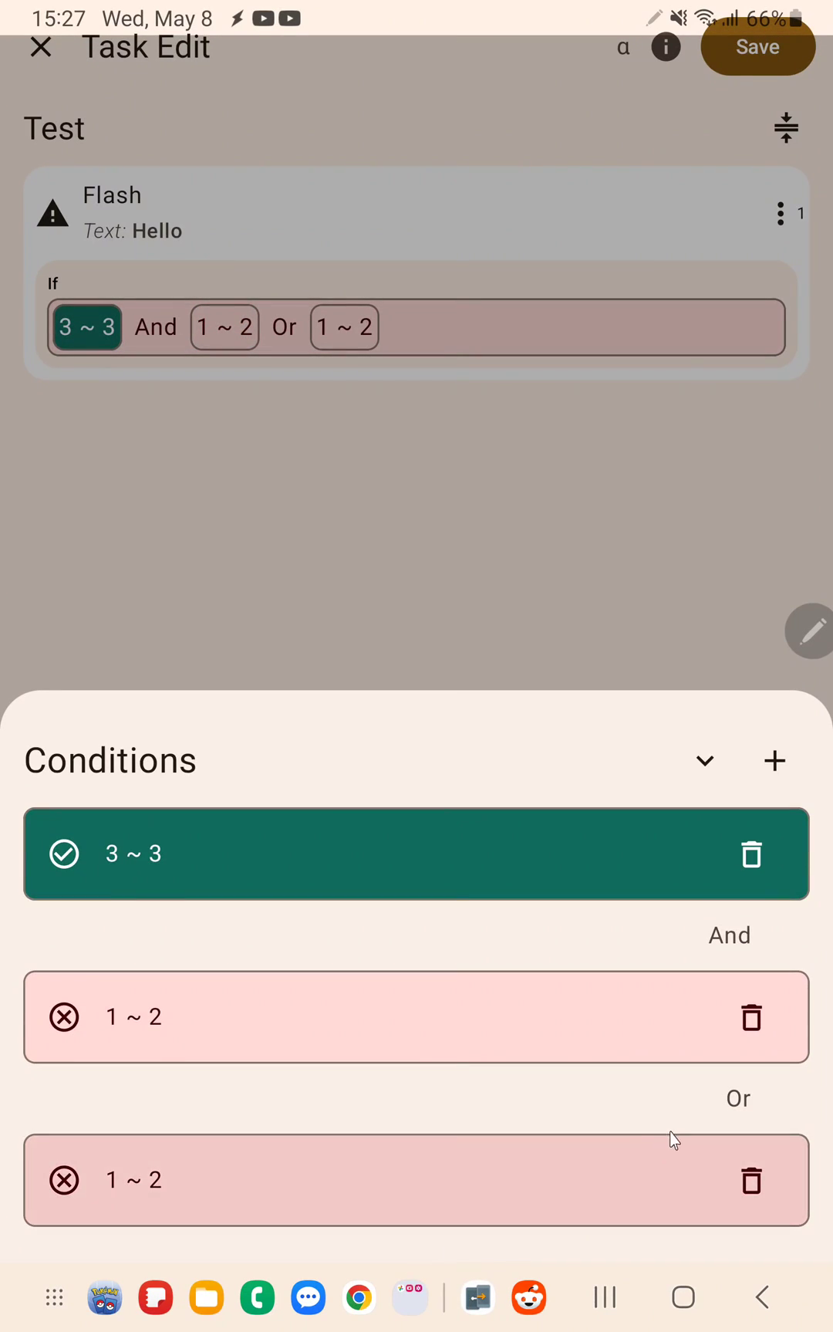
Delete all three conditions so the Flash action has no If clause.
click(751, 1179)
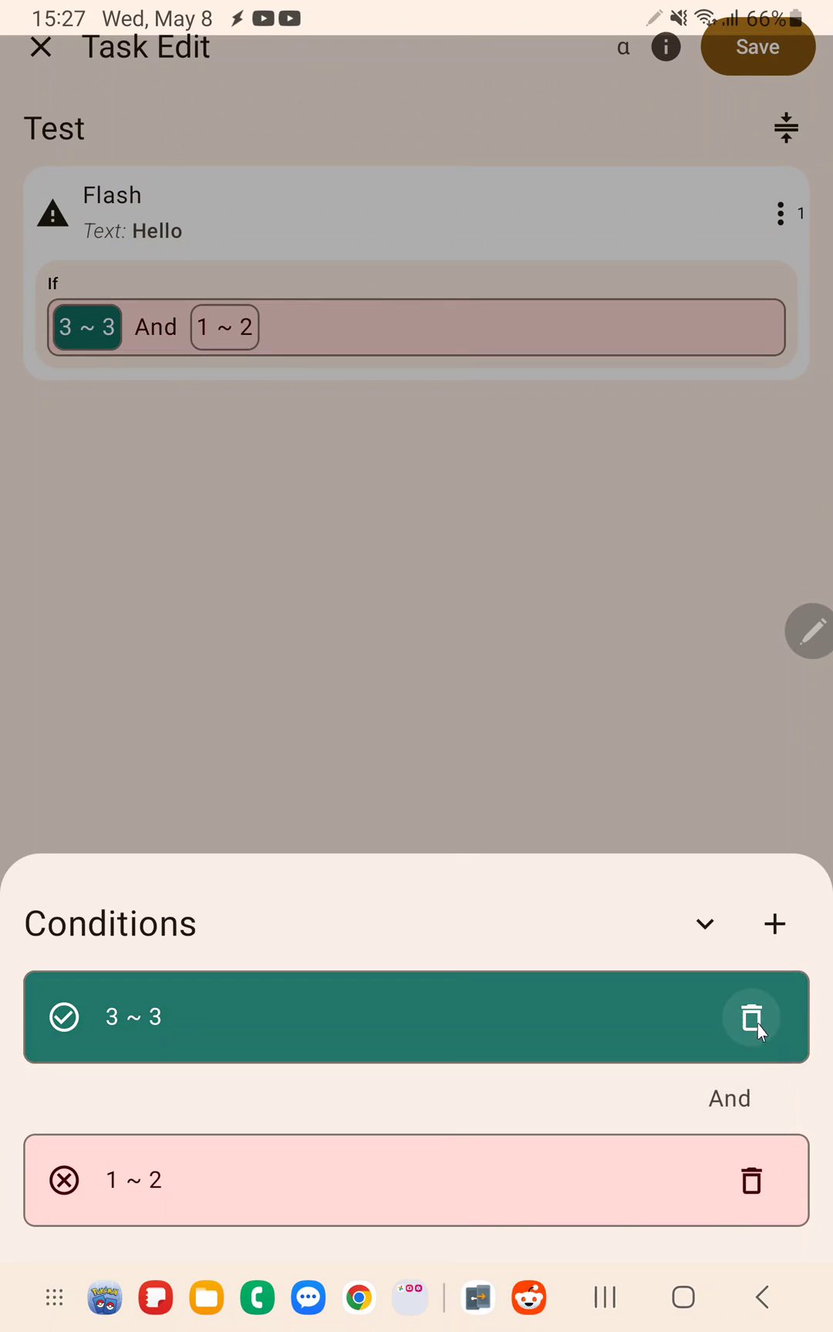
click(751, 1017)
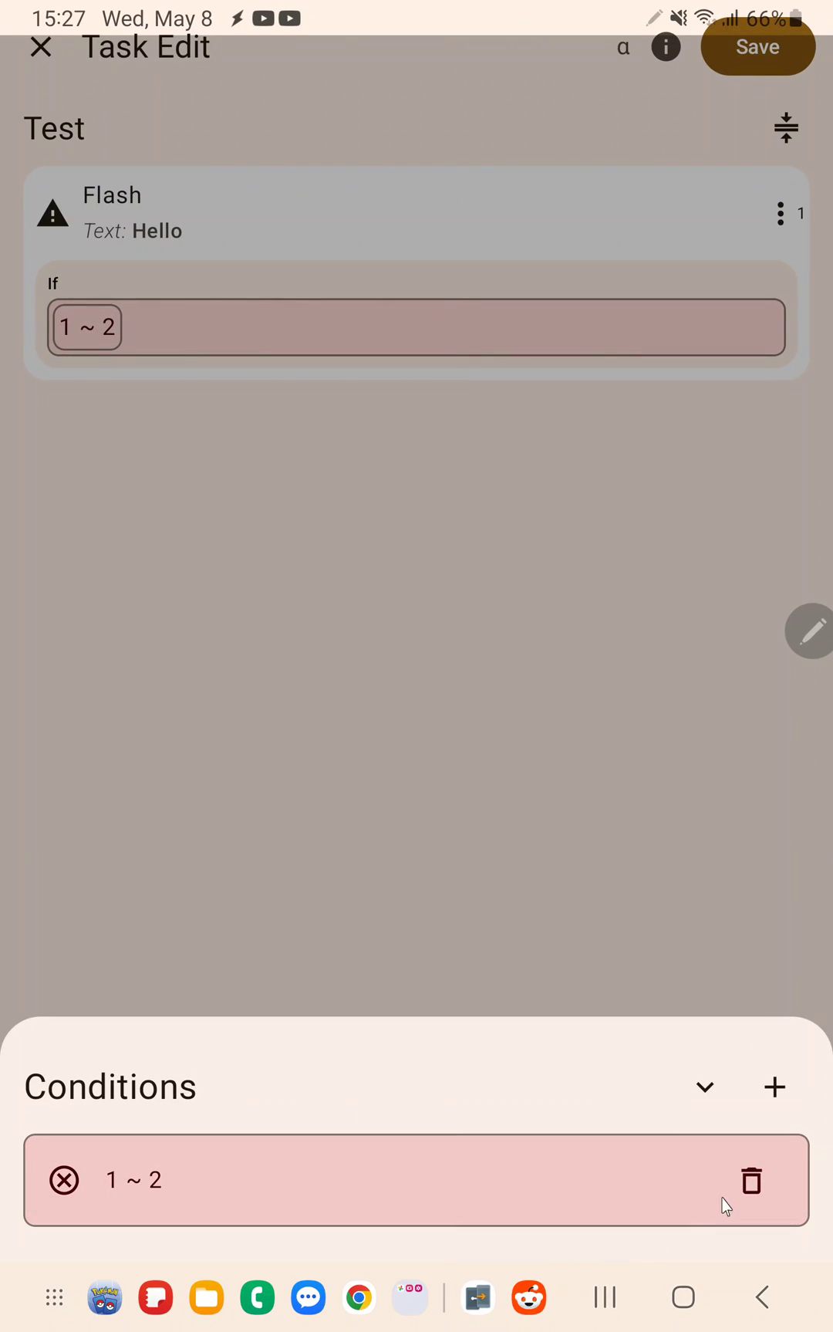
click(751, 1180)
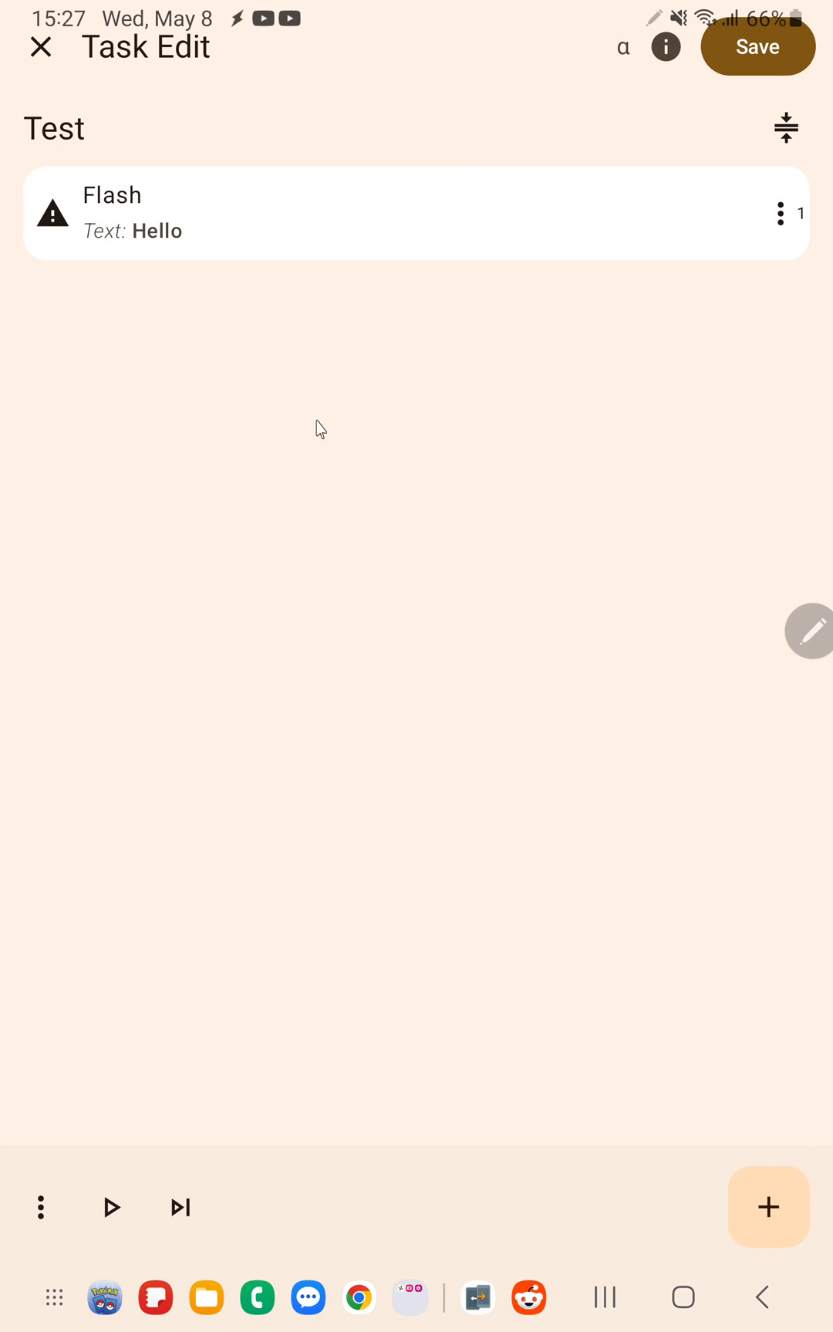
mouse_move(335, 429)
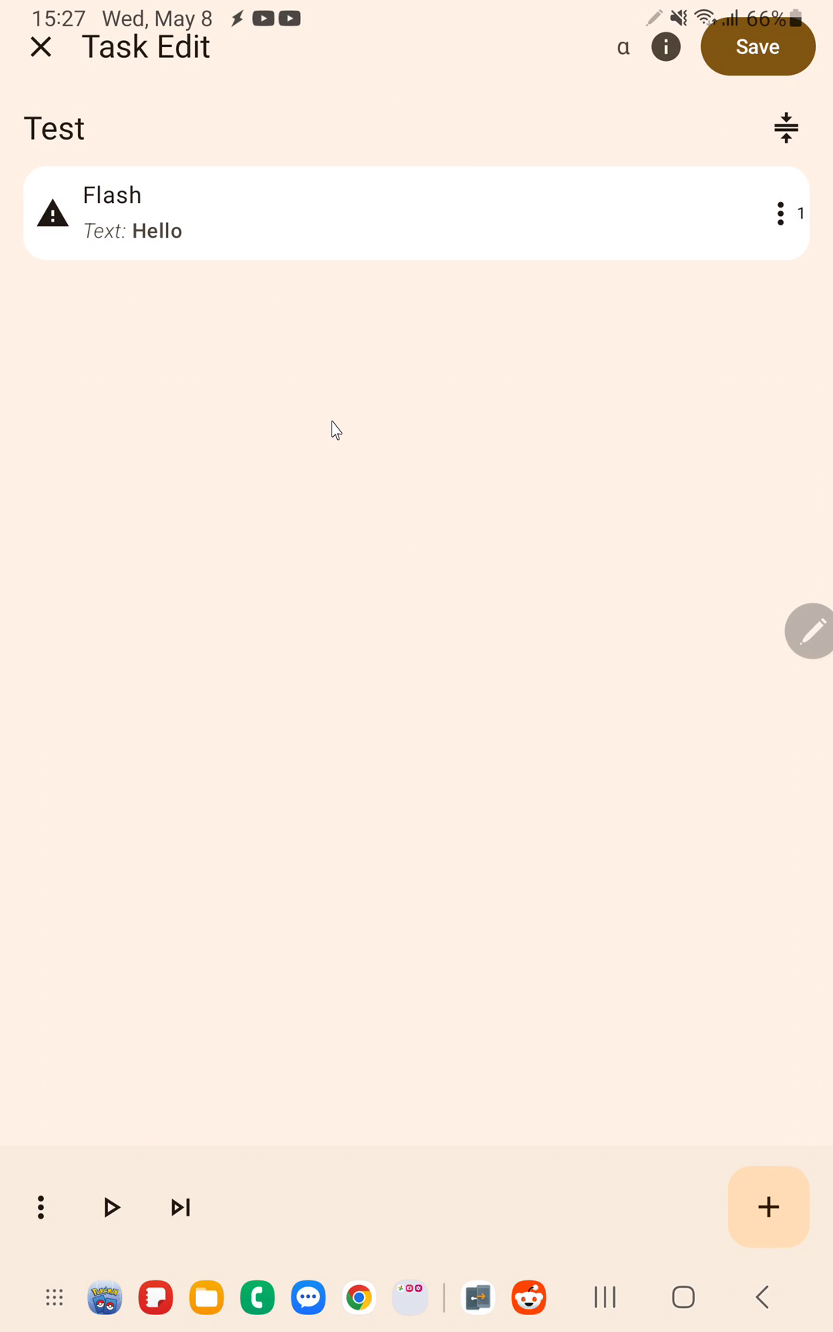
mouse_move(328, 293)
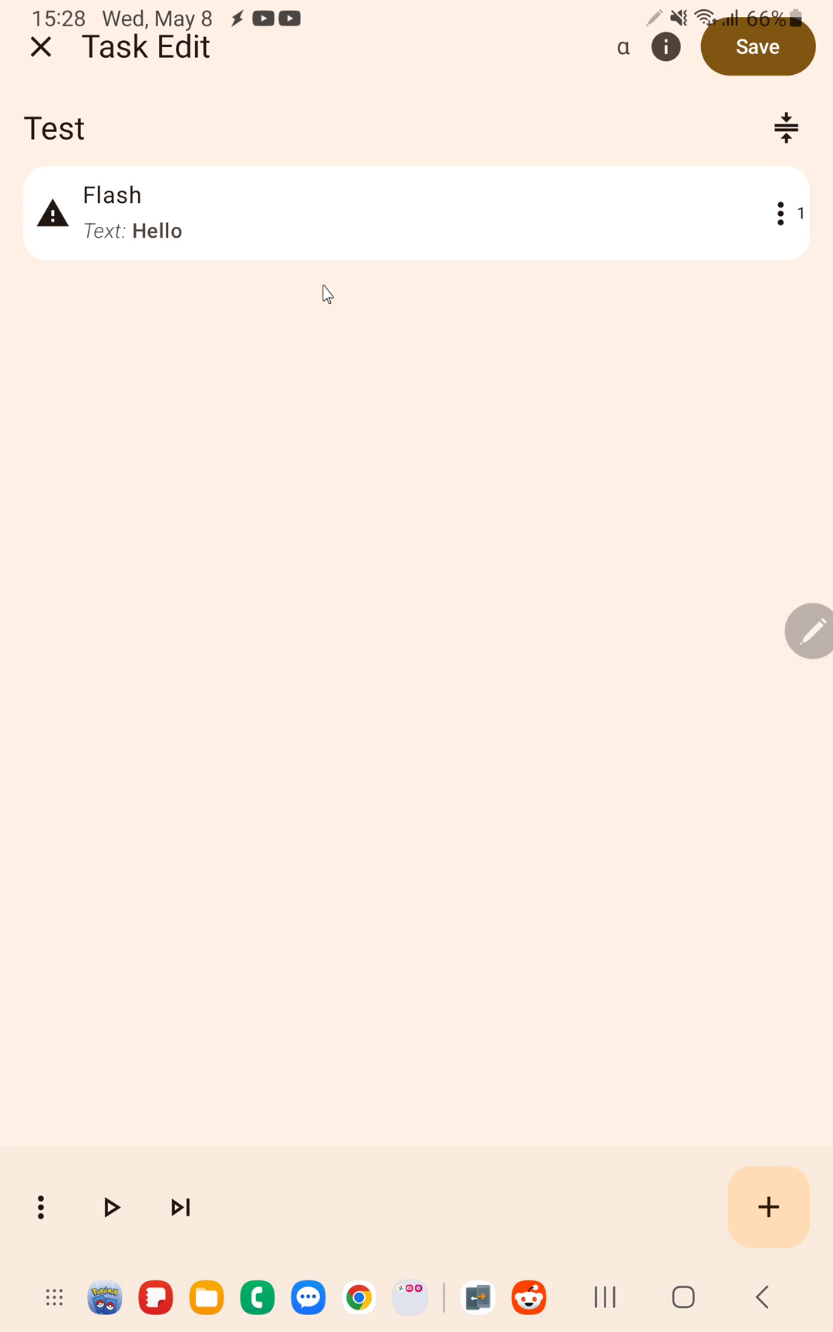